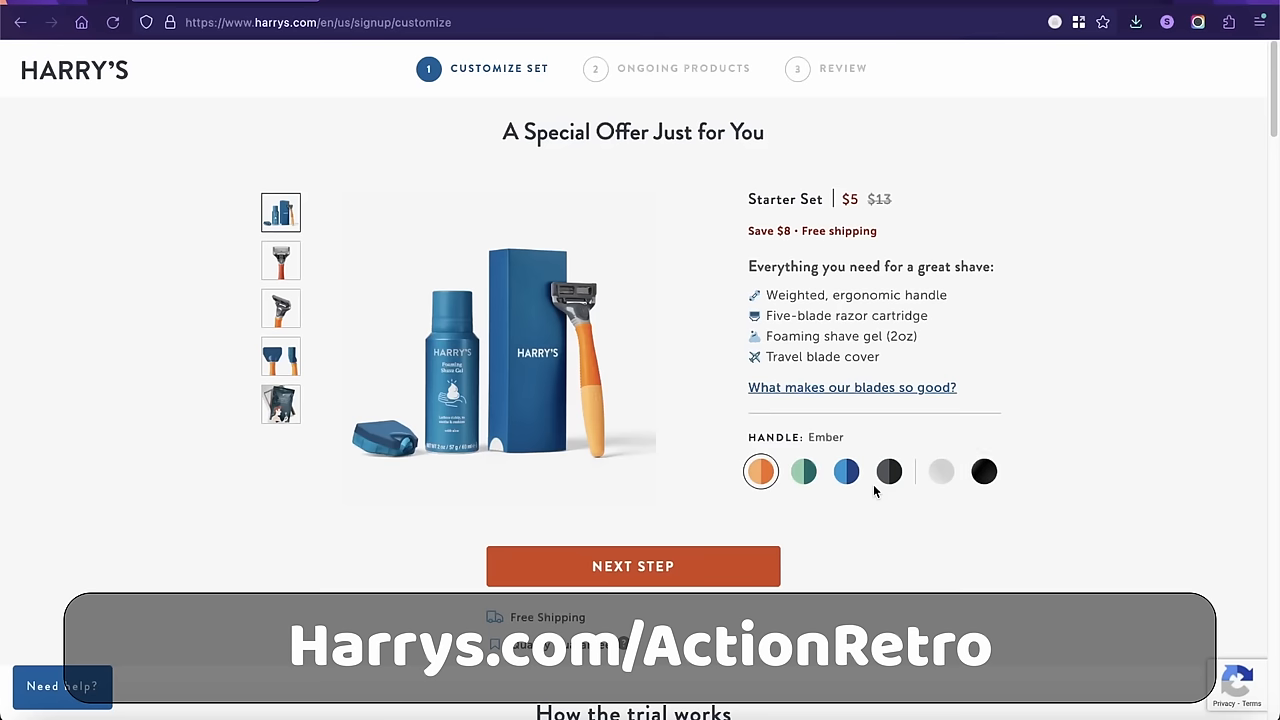
# - Pick the Sage swatch under HANDLE, replacing Ember on the Customize Set page
pyautogui.click(803, 471)
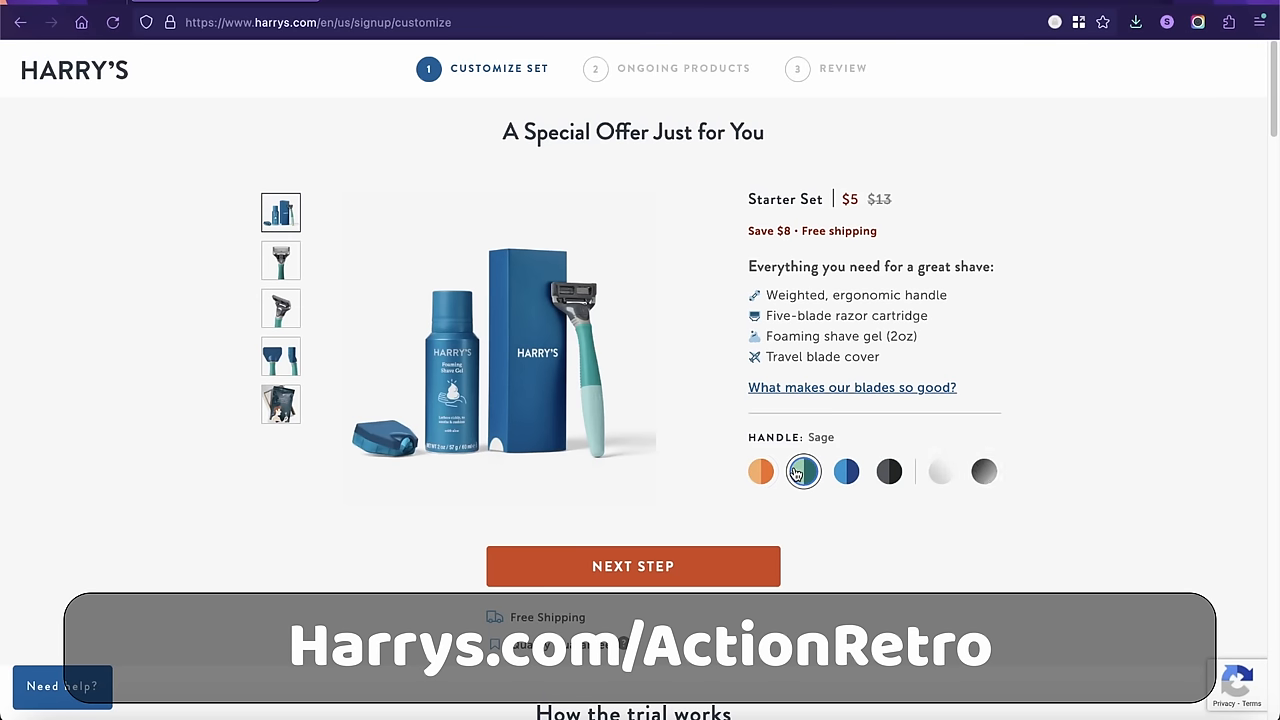
pyautogui.click(846, 471)
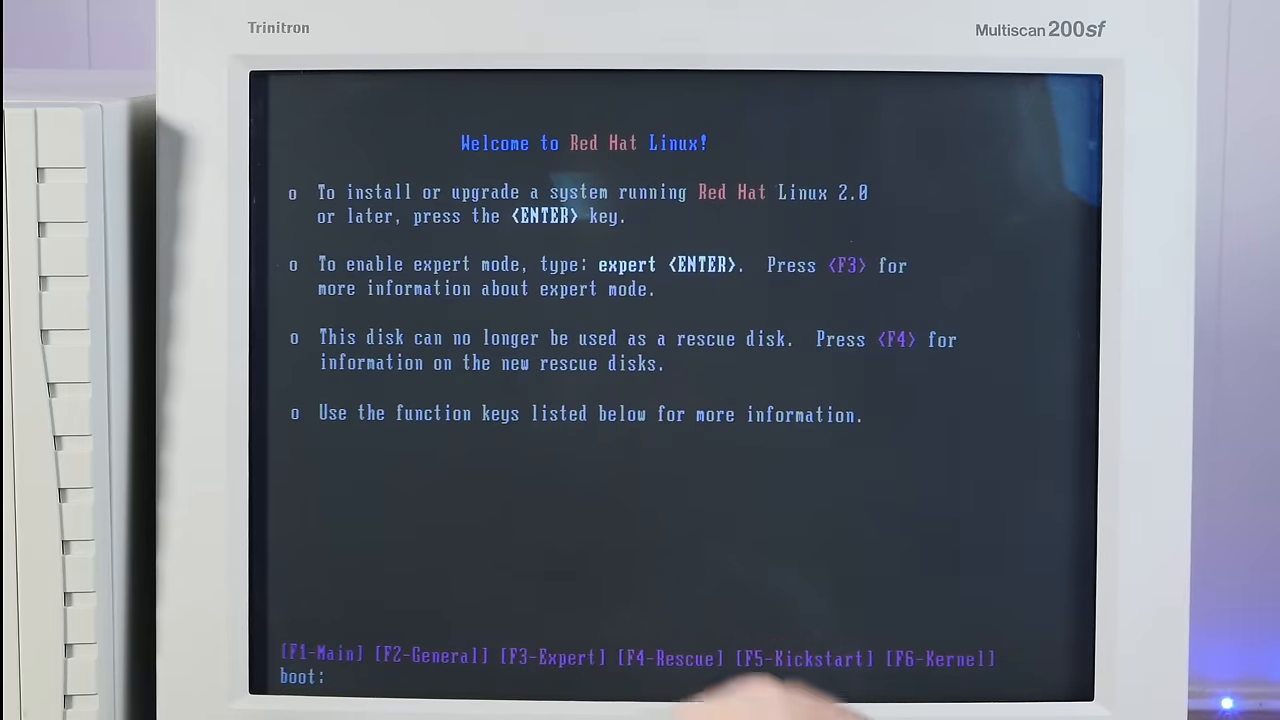
# - Boot the default Red Hat 5.2 install mode until the welcome dialog appears
pyautogui.press('enter')
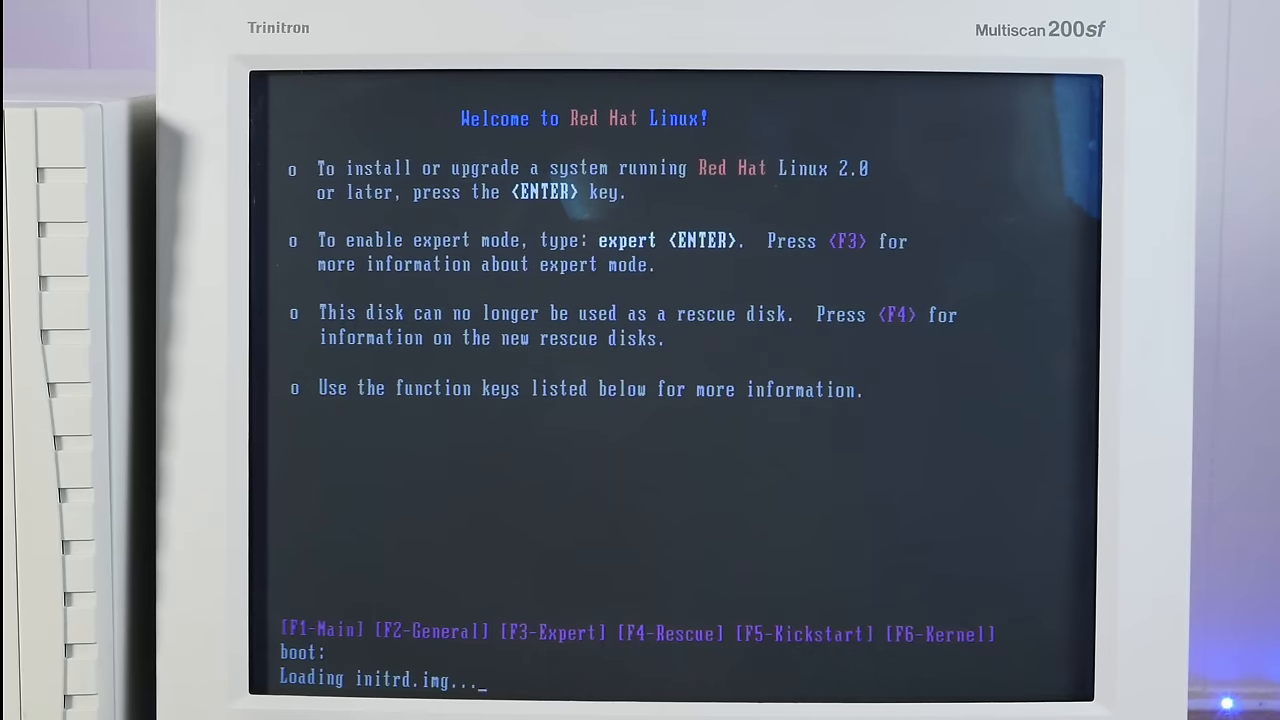
pyautogui.press('enter')
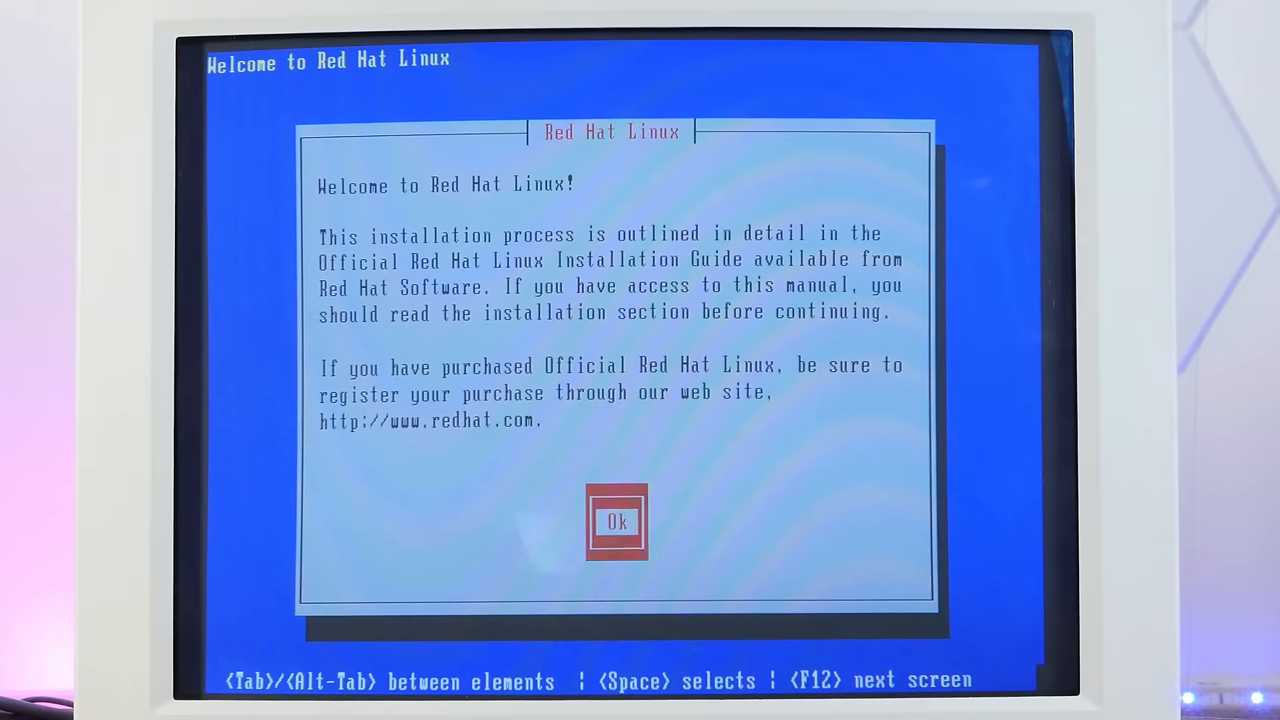
# - Pass the welcome screen, choose the 'us' keyboard and Local CDROM install, and confirm the CD
pyautogui.click(617, 521)
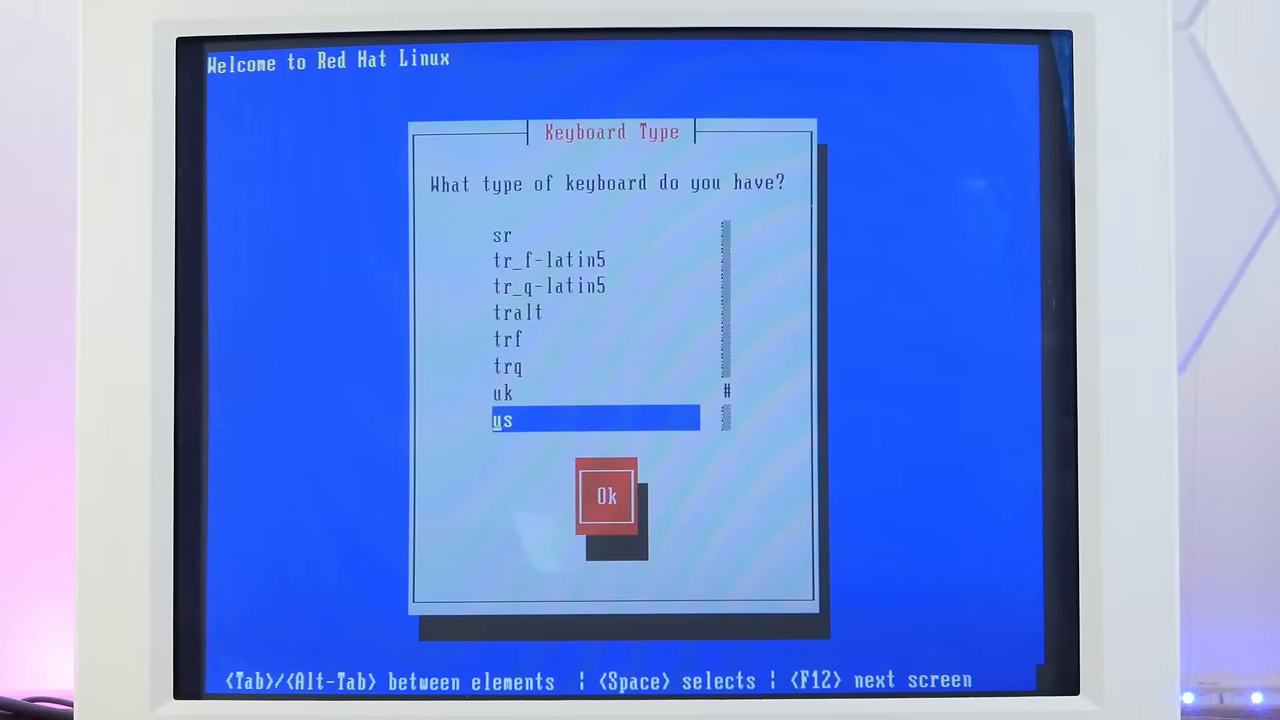
pyautogui.click(606, 497)
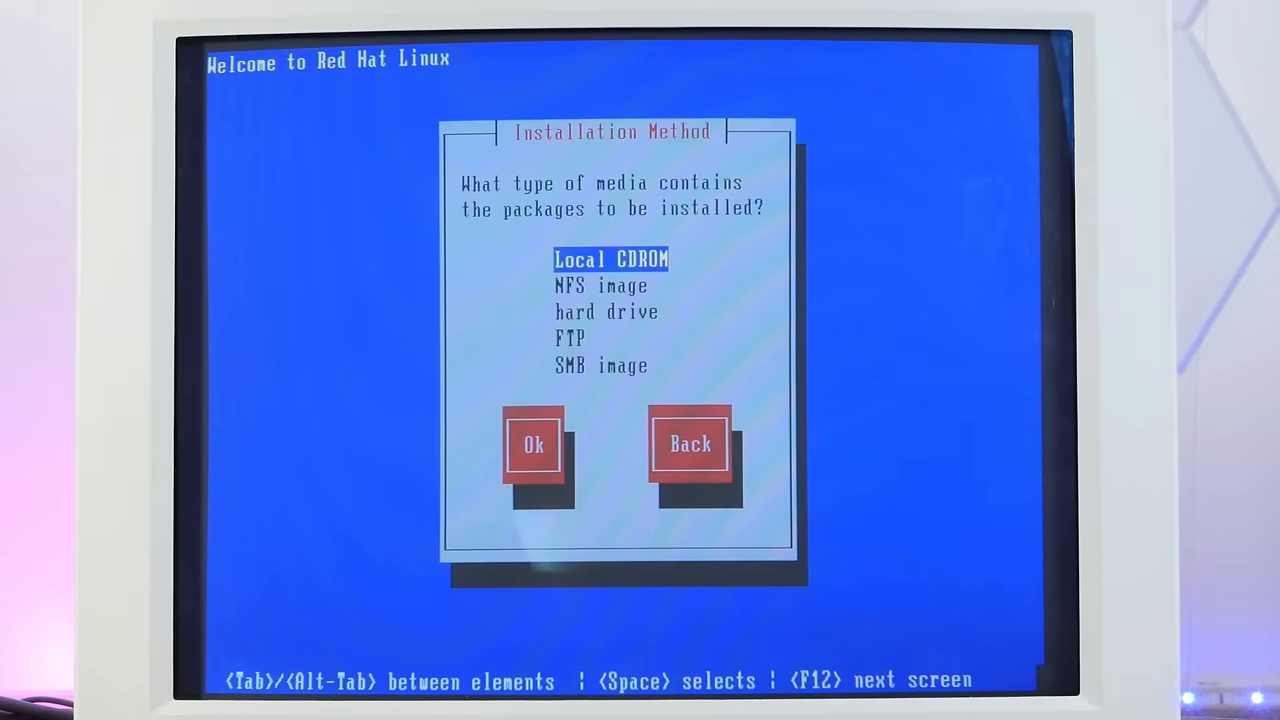
pyautogui.click(533, 443)
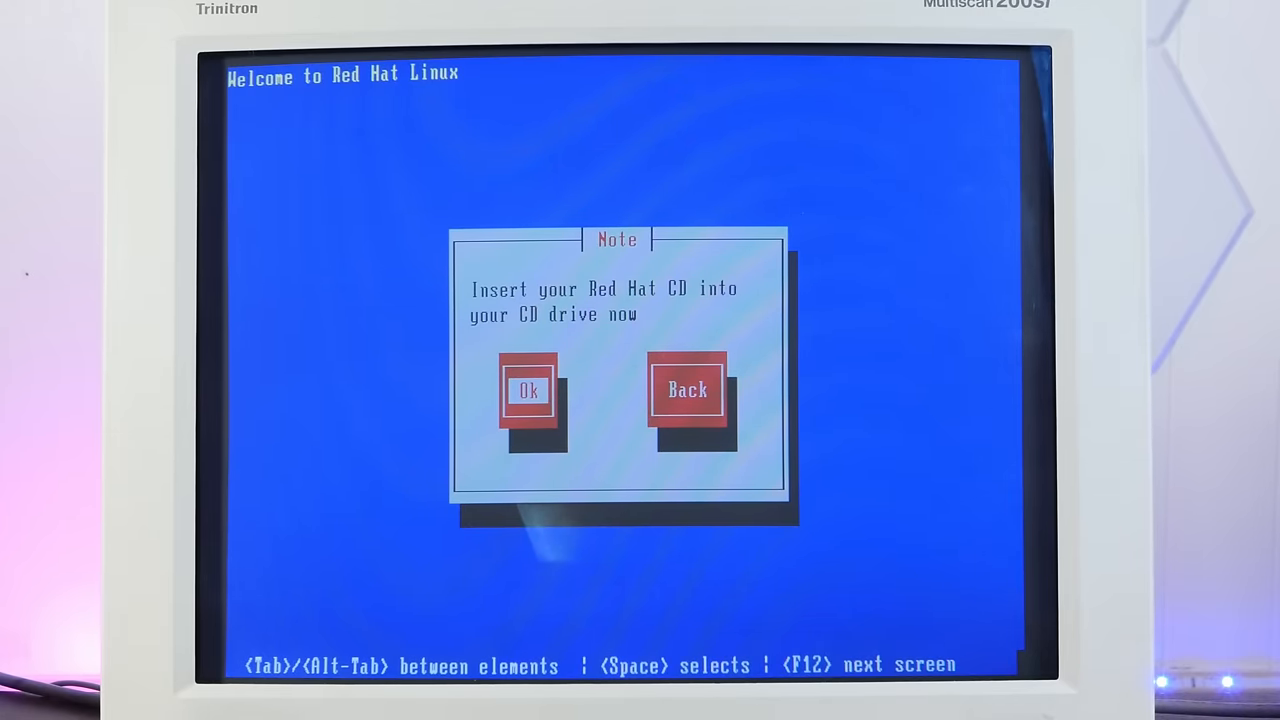
pyautogui.click(528, 389)
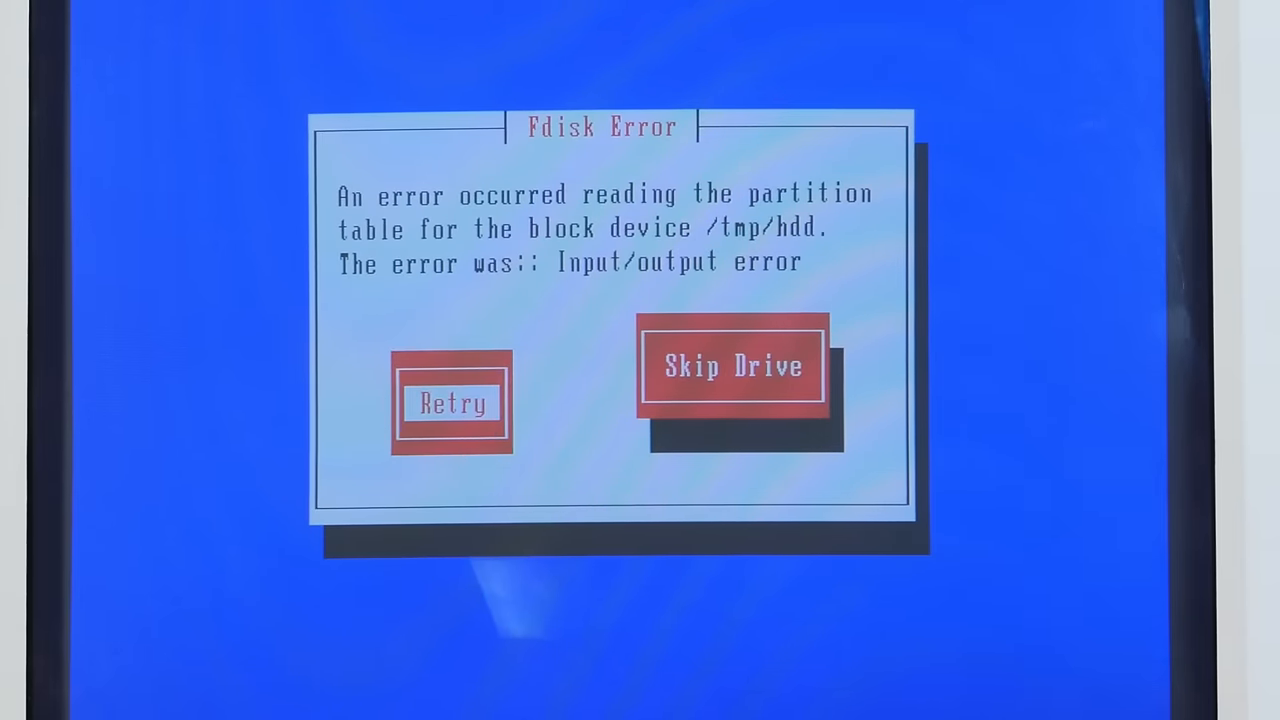
# - Dismiss the hdd Fdisk partition-table error to reach the current partitions list
pyautogui.click(732, 365)
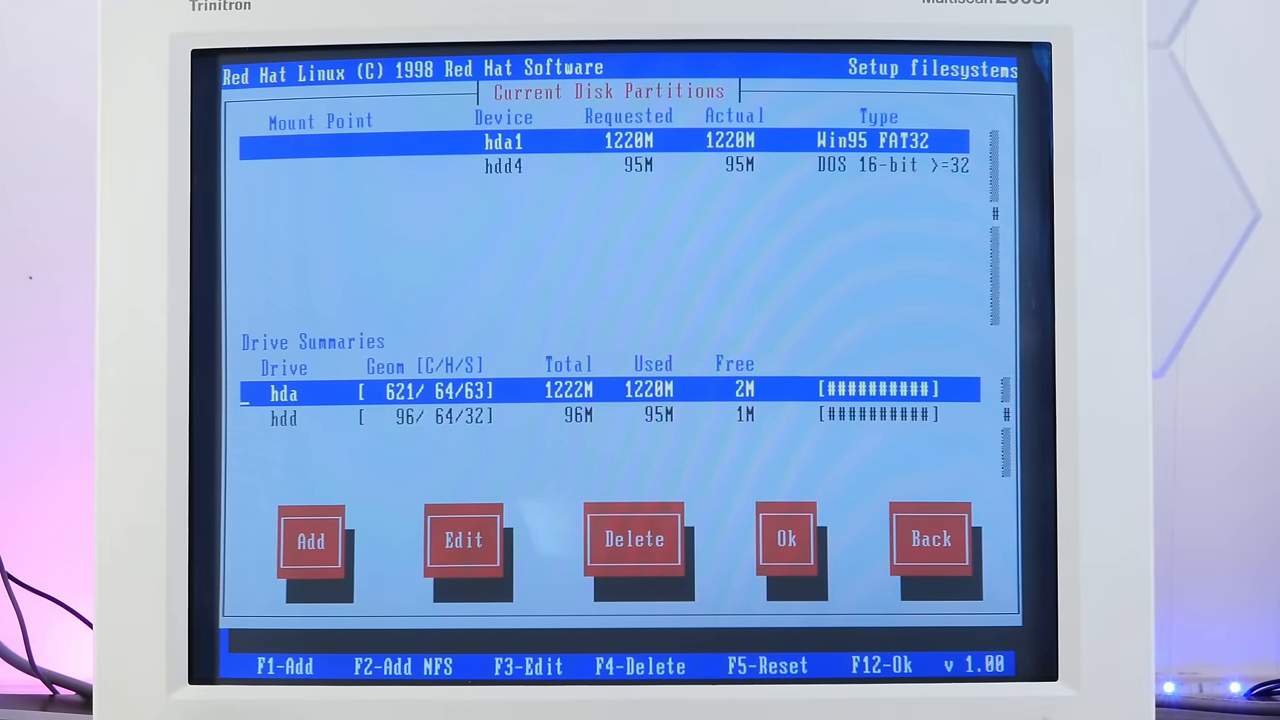
# - Add a growable '/' Linux native partition on hda and save the partition table
pyautogui.click(463, 540)
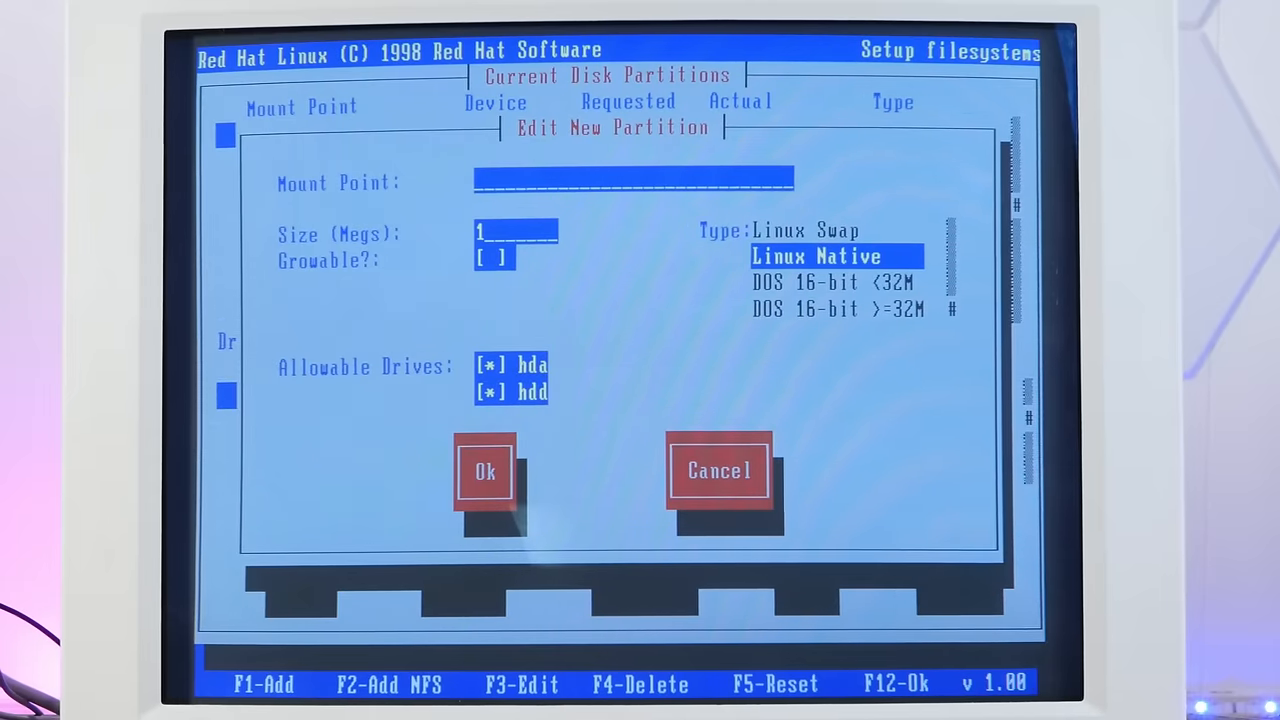
pyautogui.write('/')
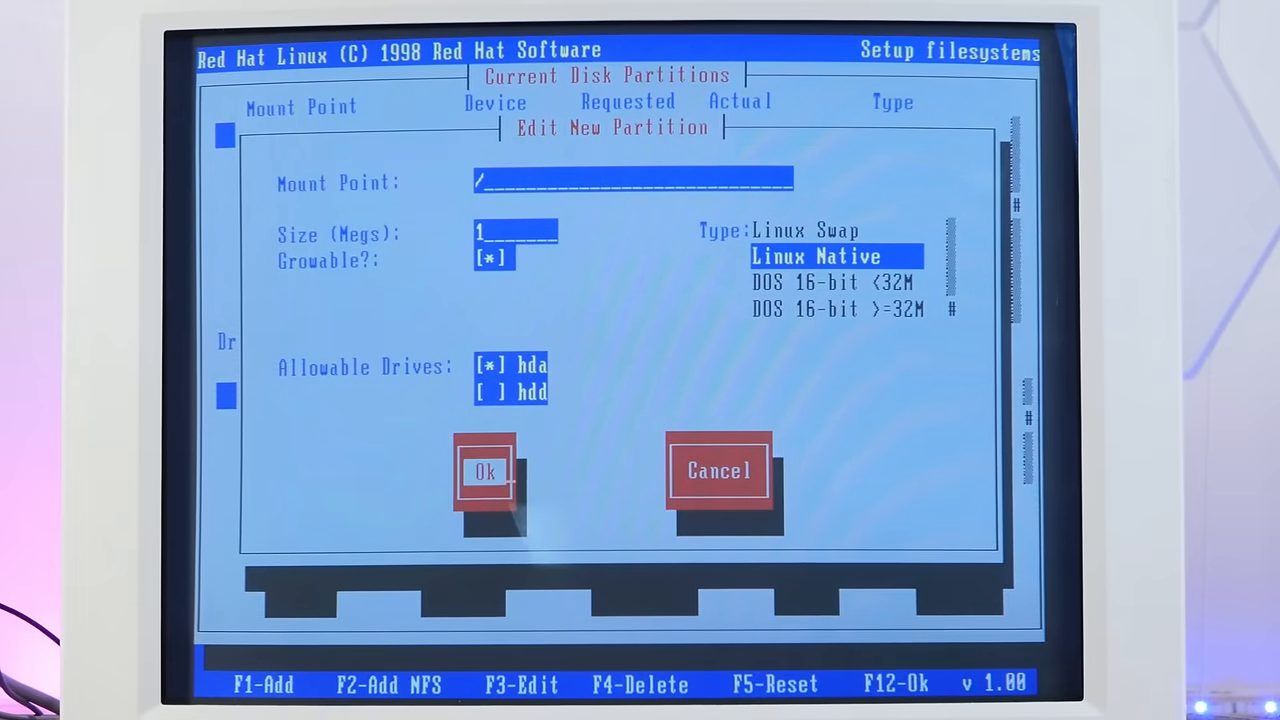
pyautogui.click(485, 471)
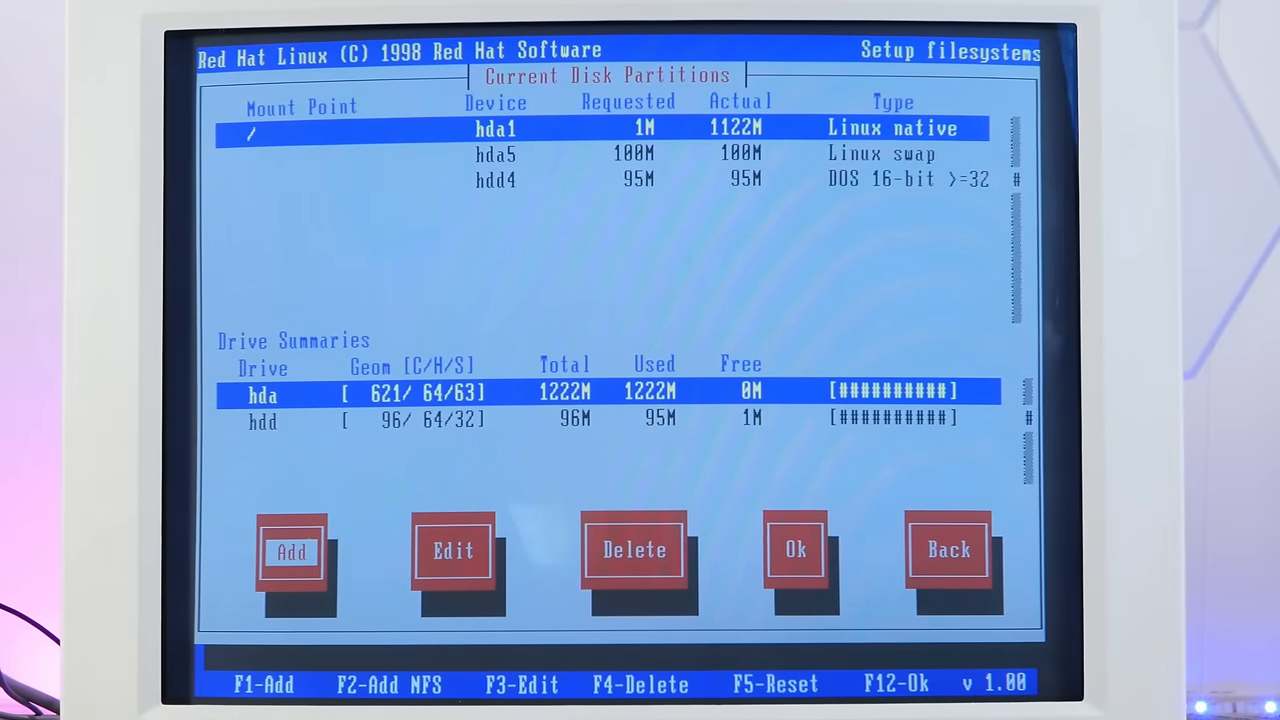
pyautogui.click(795, 549)
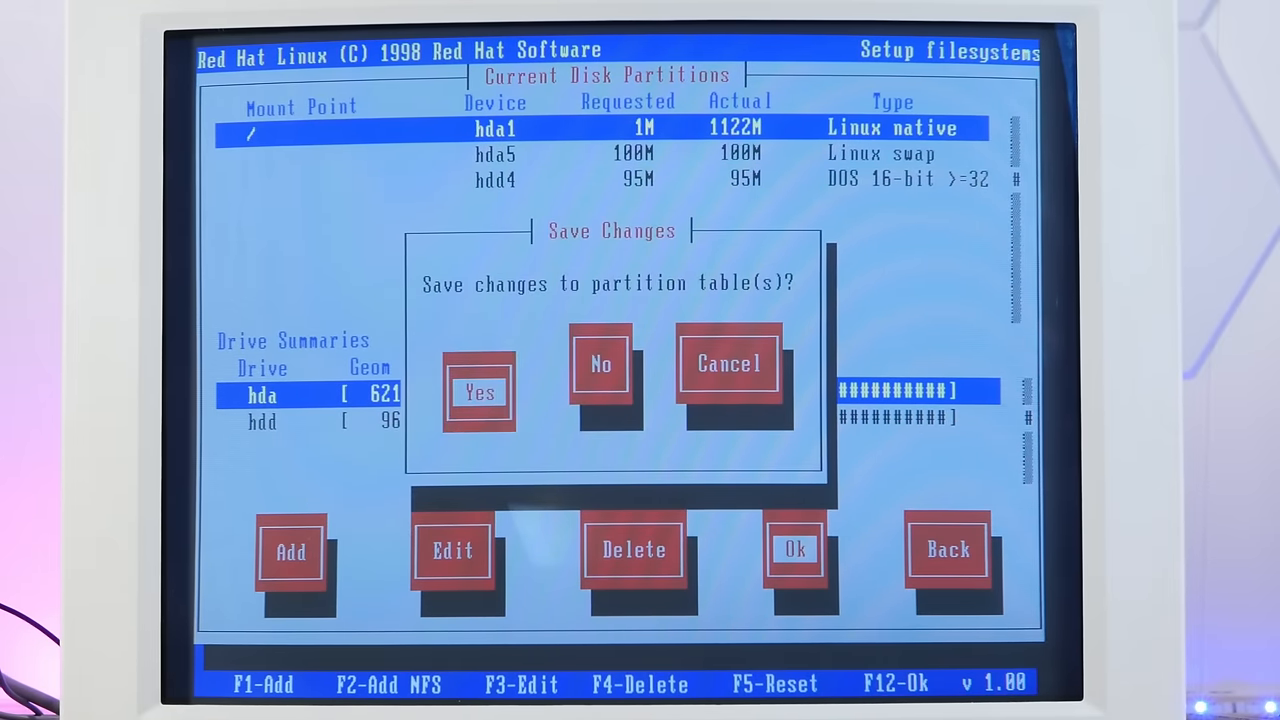
pyautogui.click(479, 391)
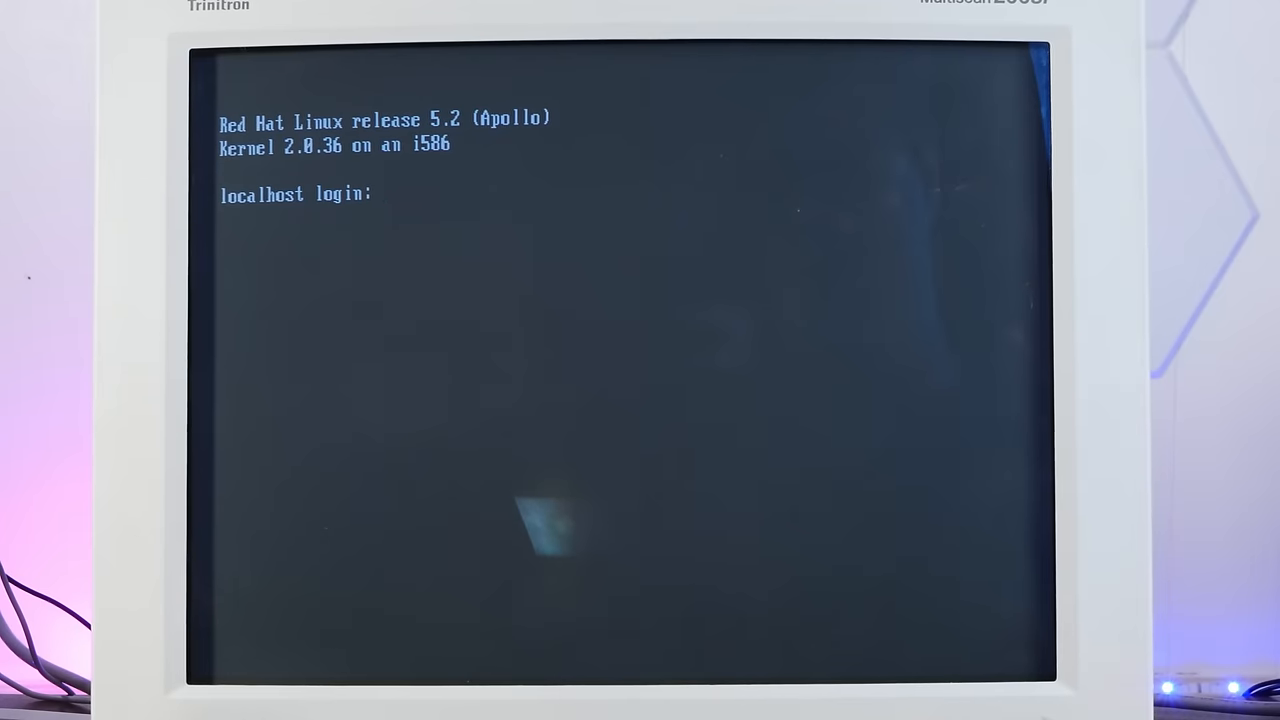
# - Log in as root and create the user 'sean' with useradd
pyautogui.write('root')
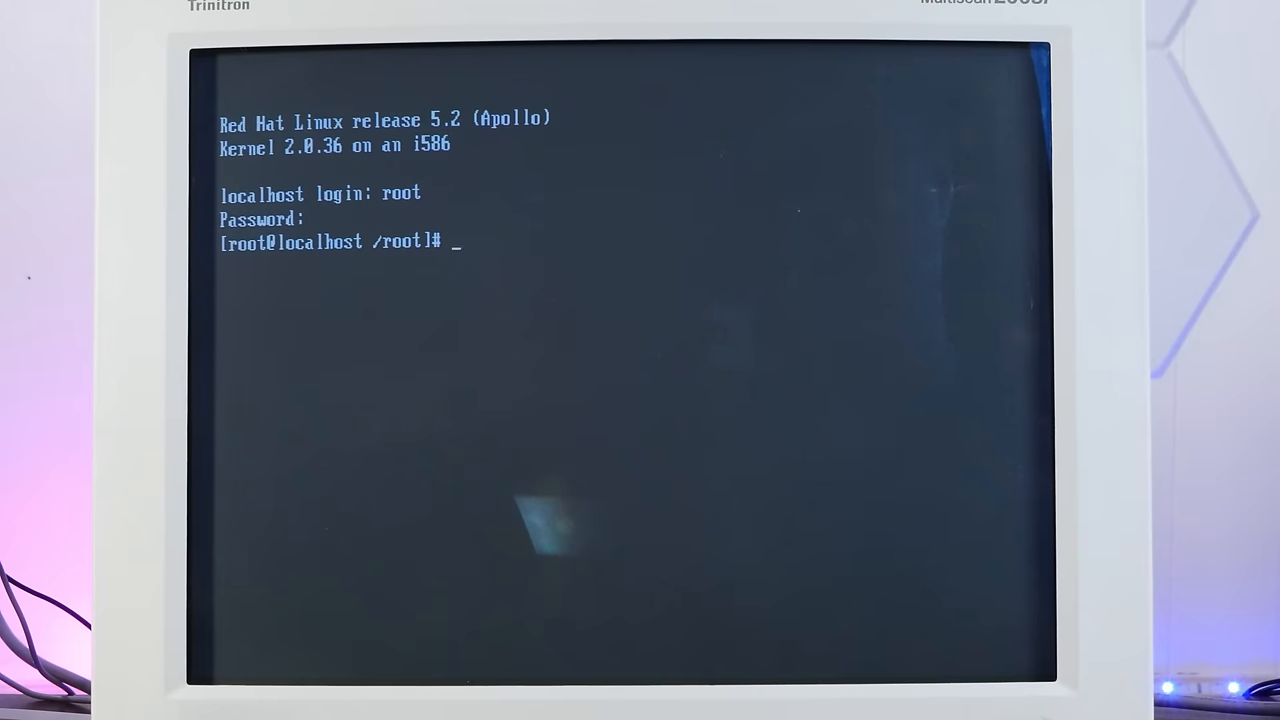
pyautogui.write('useradd')
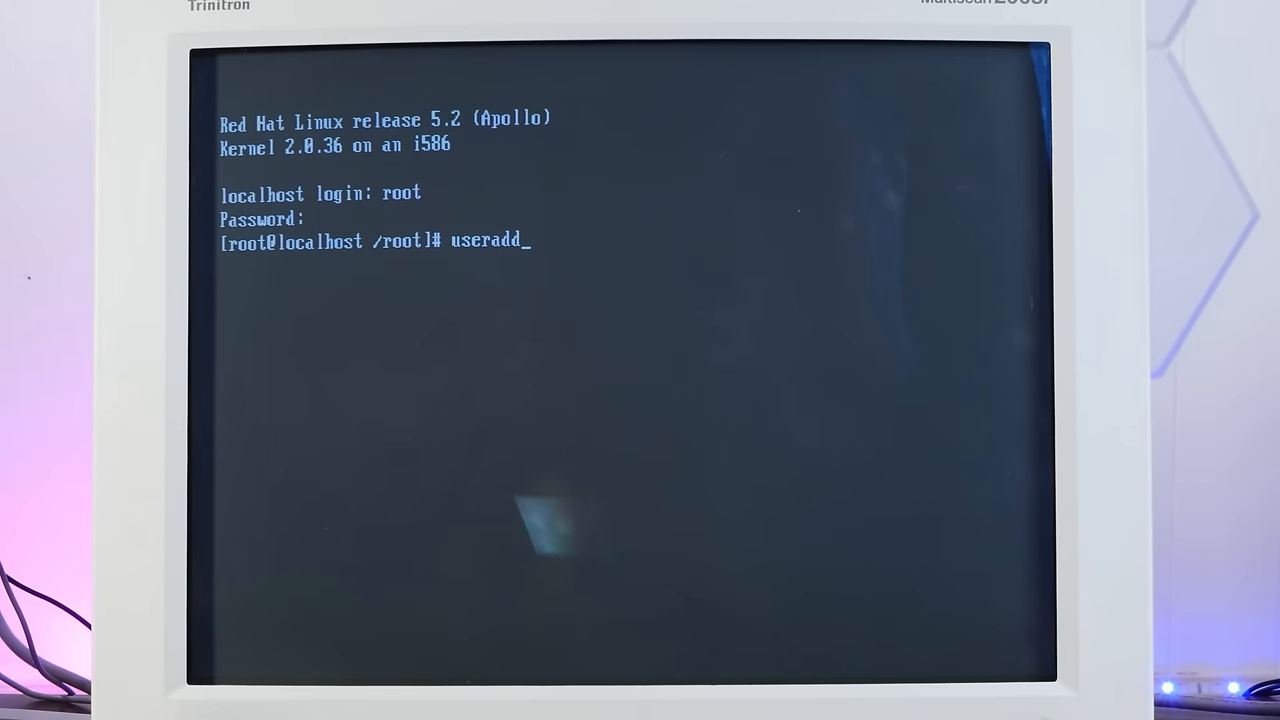
pyautogui.write('sean')
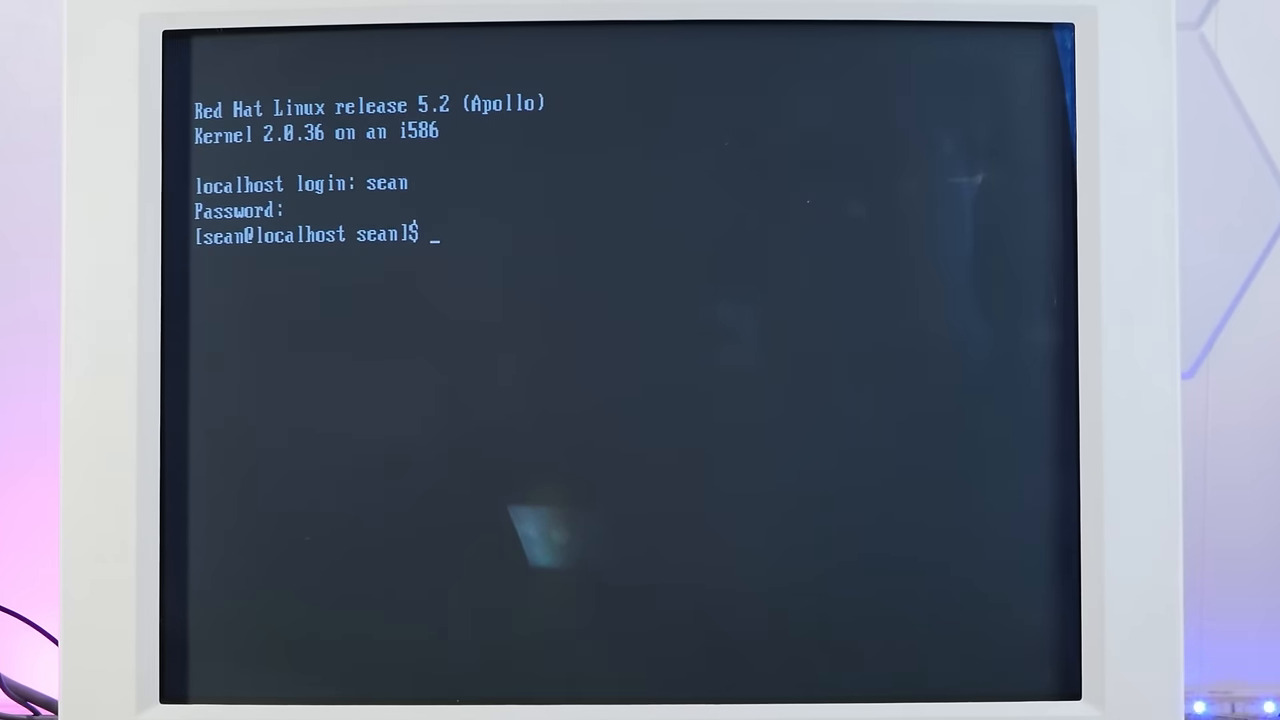
# - Launch Xconfigurator, accept the detected SVGA card and choose the Sony Multiscan 200sf monitor
pyautogui.write('X')
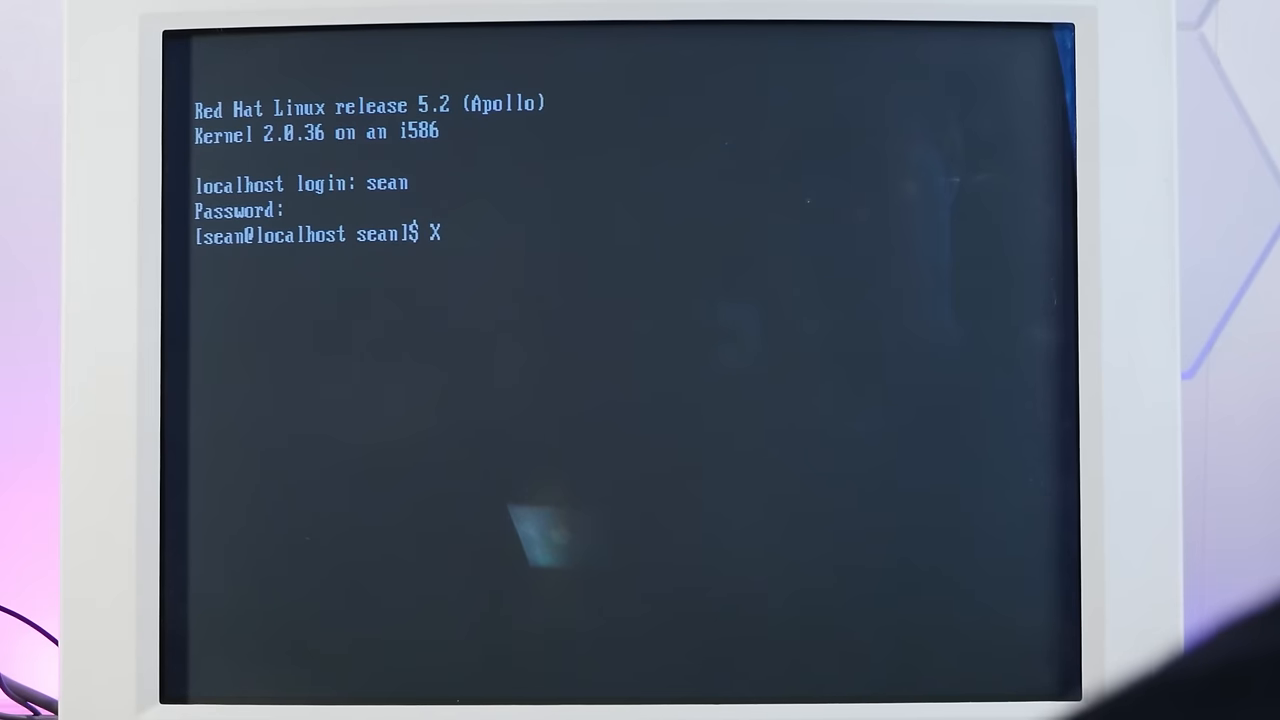
pyautogui.write('configurator')
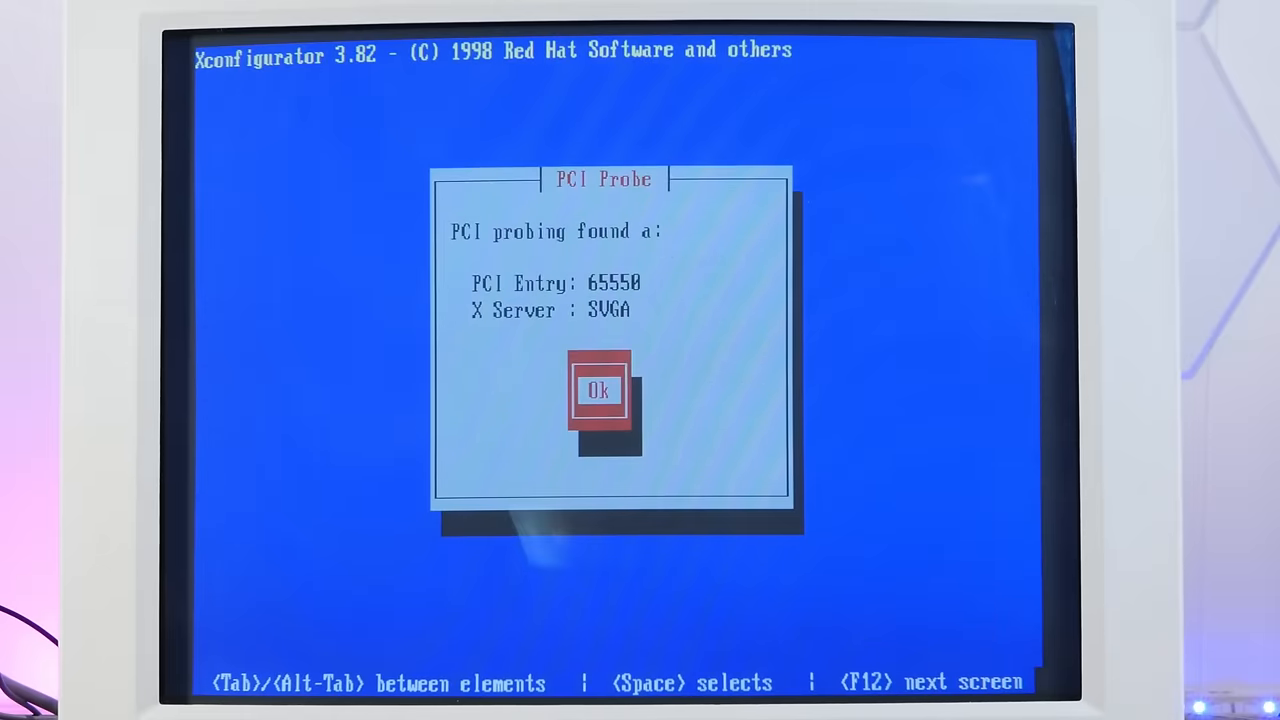
pyautogui.click(598, 390)
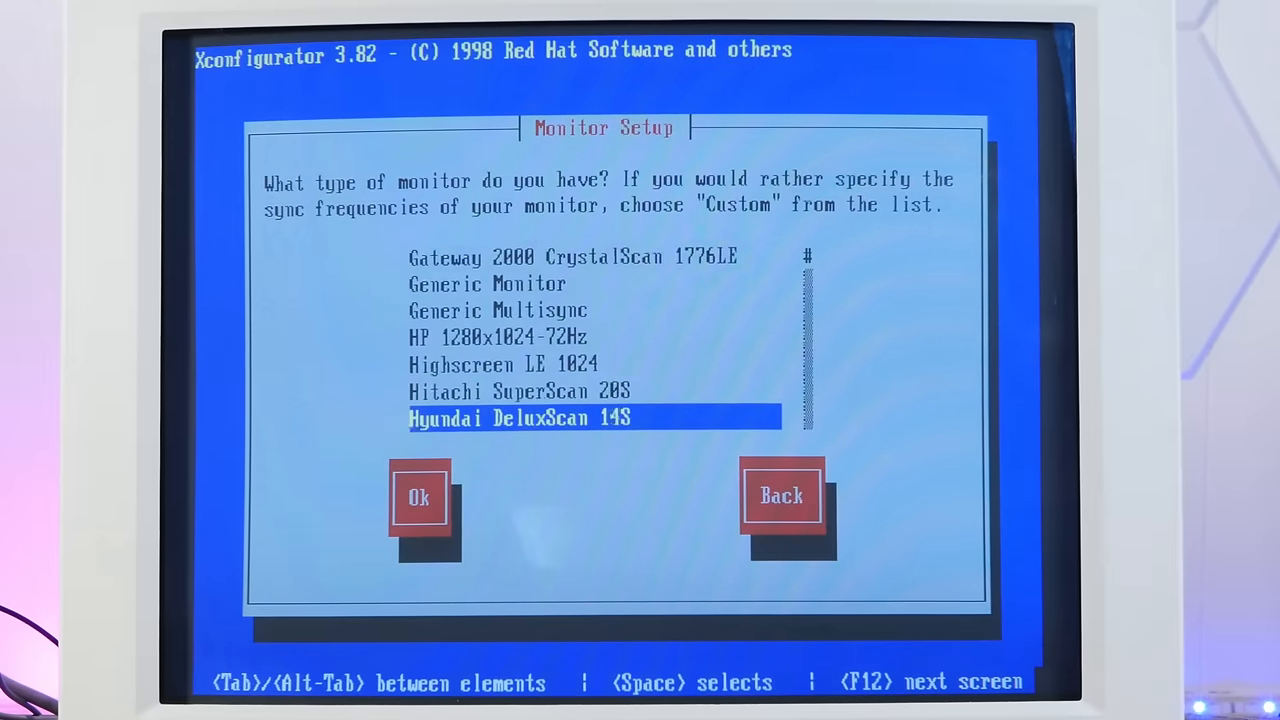
pyautogui.scroll(-3)
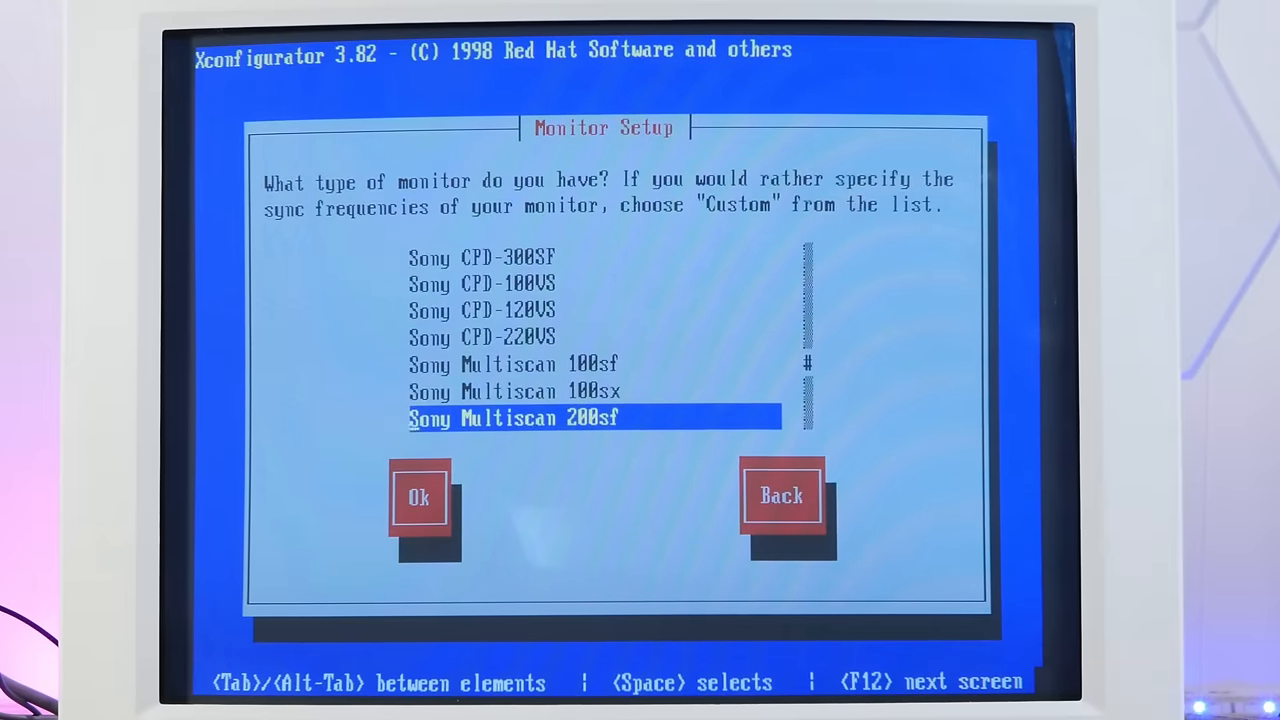
pyautogui.click(418, 497)
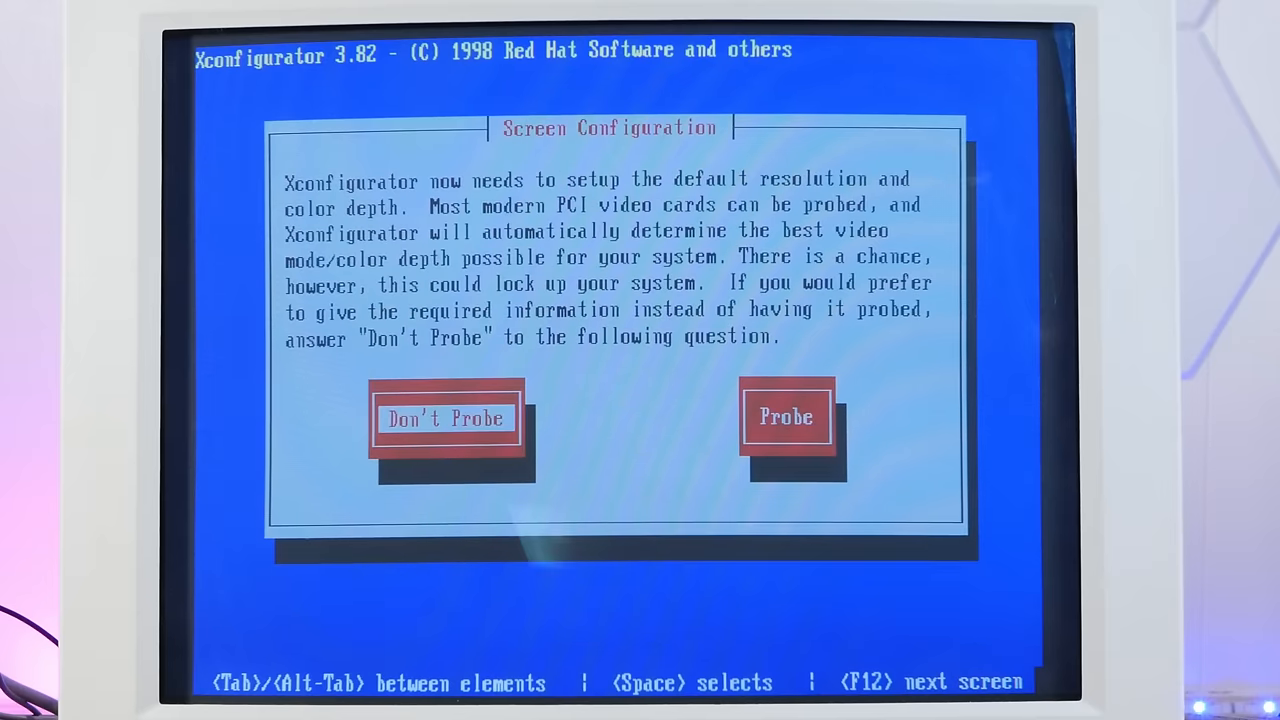
# - Probe the video card, choose video modes manually, and finish writing the X configuration
pyautogui.click(786, 417)
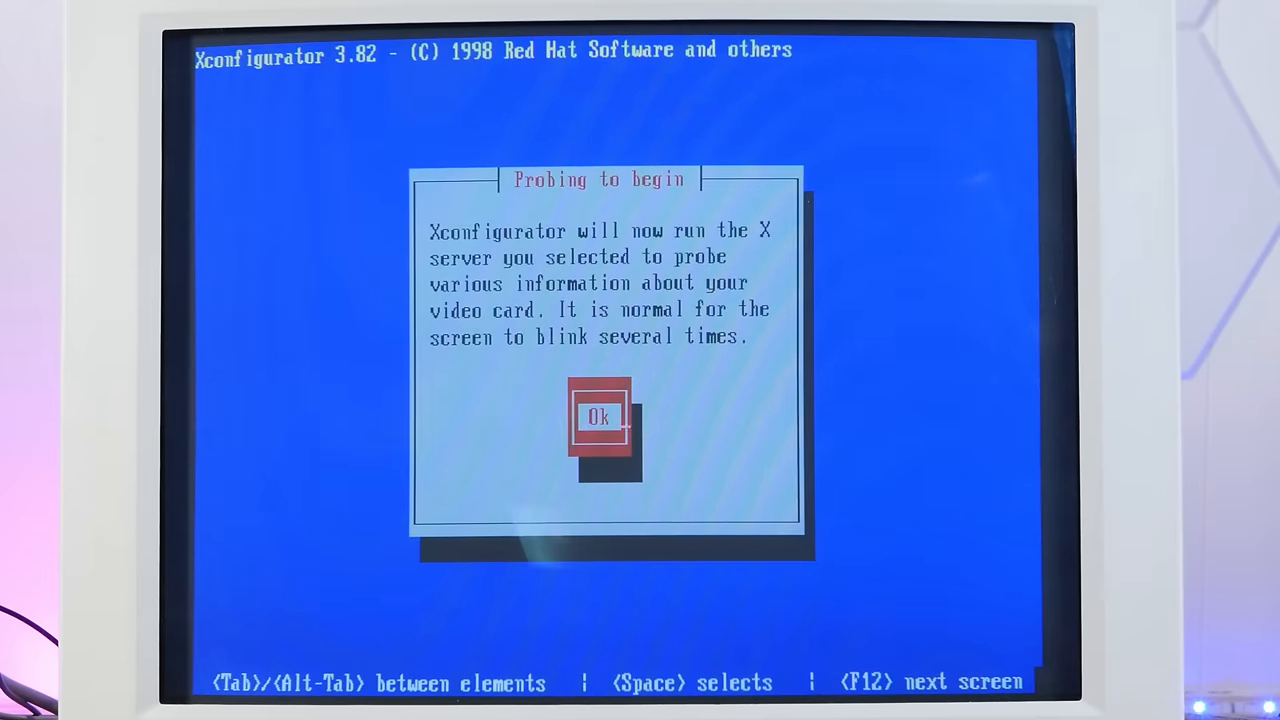
pyautogui.click(598, 416)
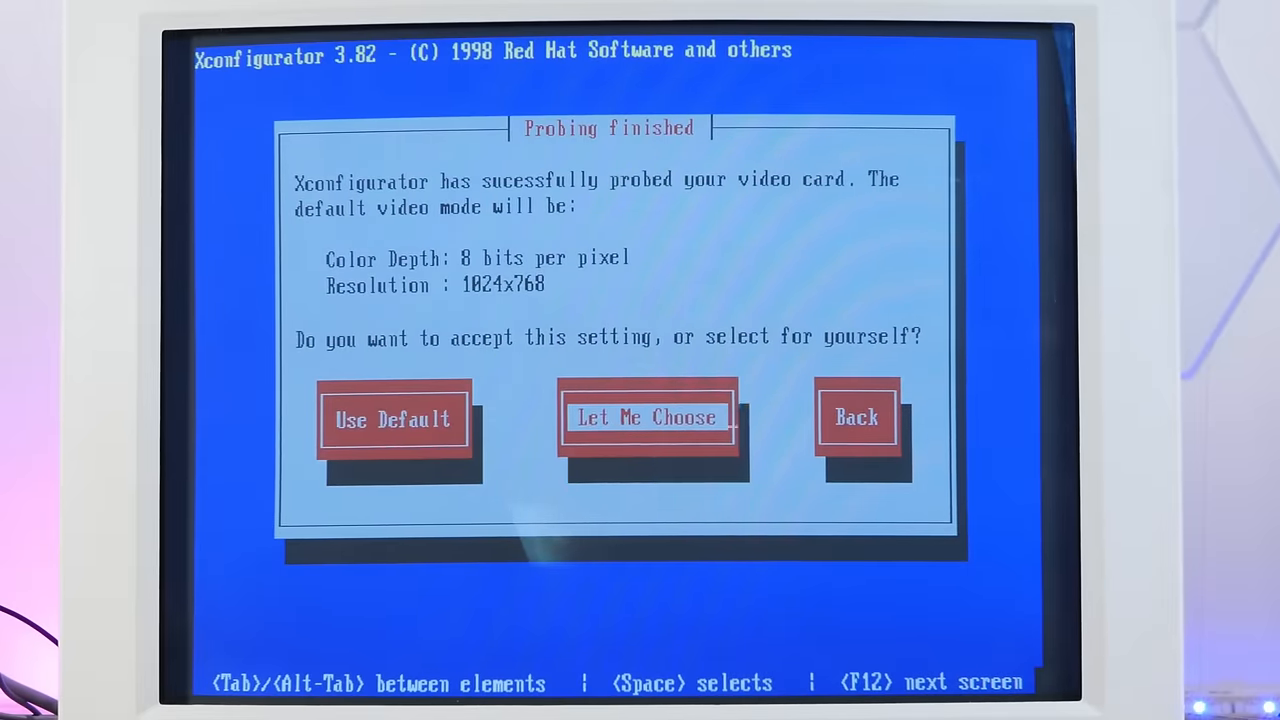
pyautogui.click(647, 417)
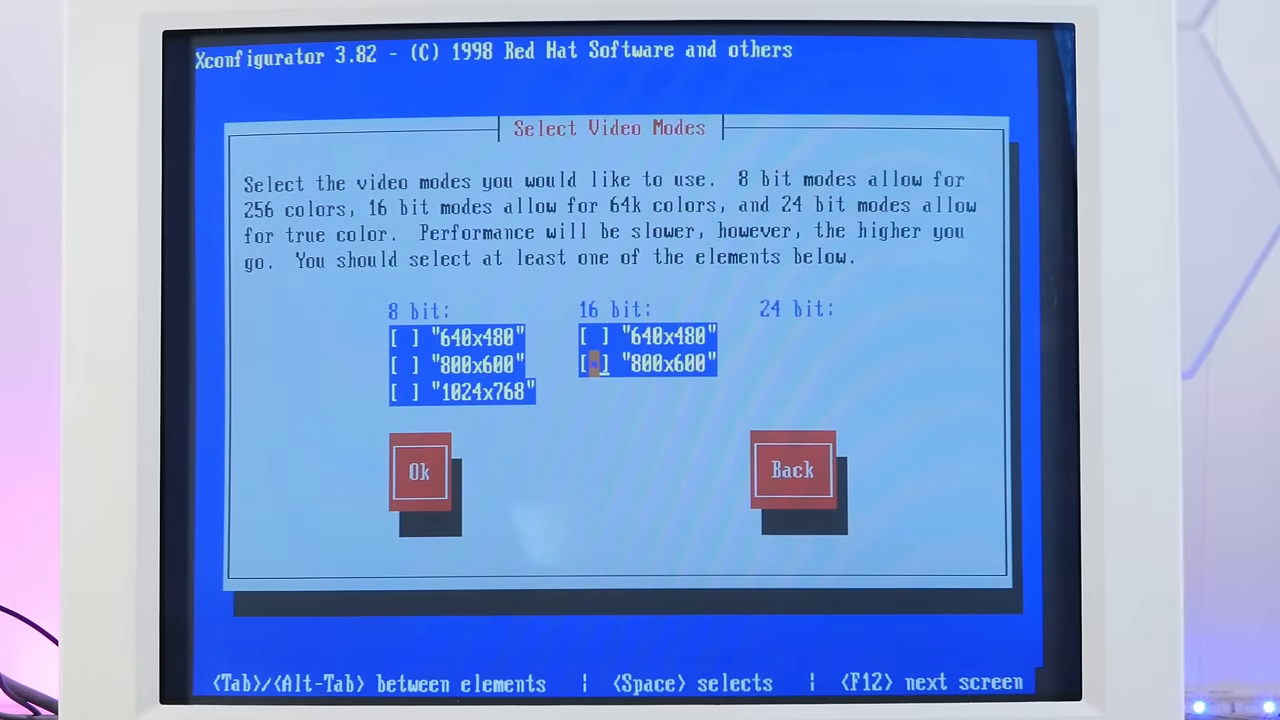
pyautogui.click(419, 471)
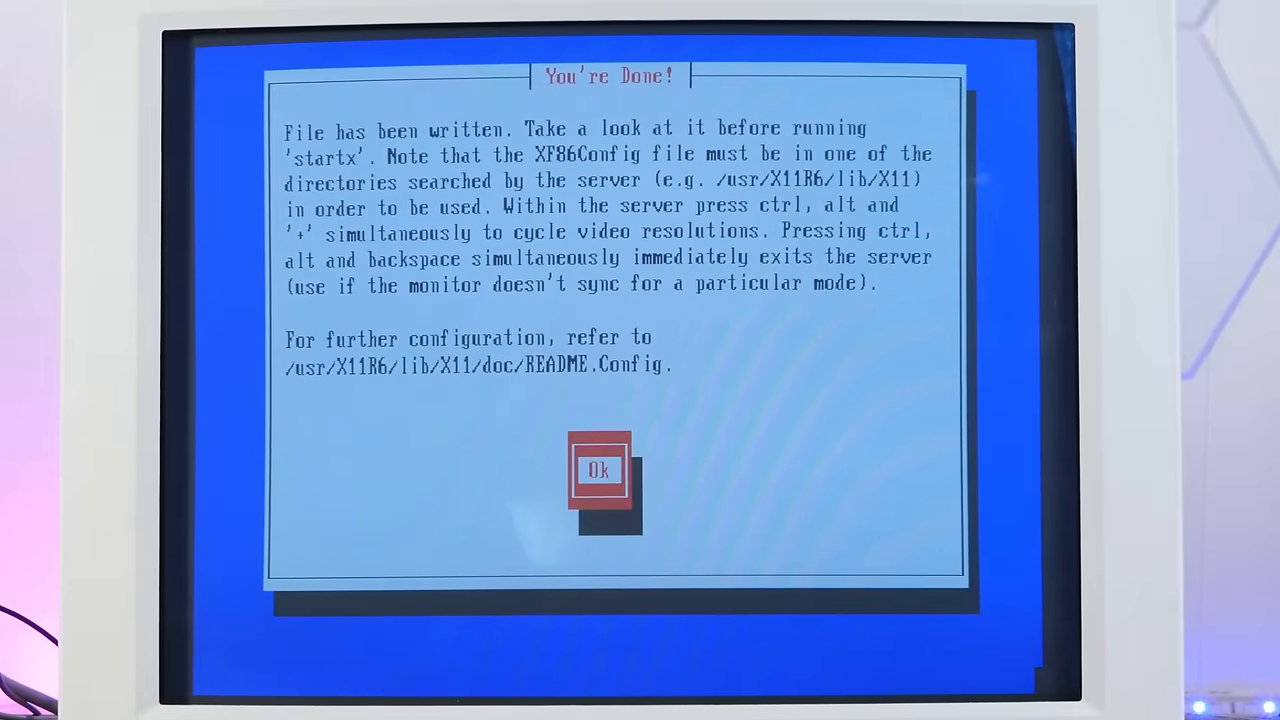
pyautogui.click(598, 470)
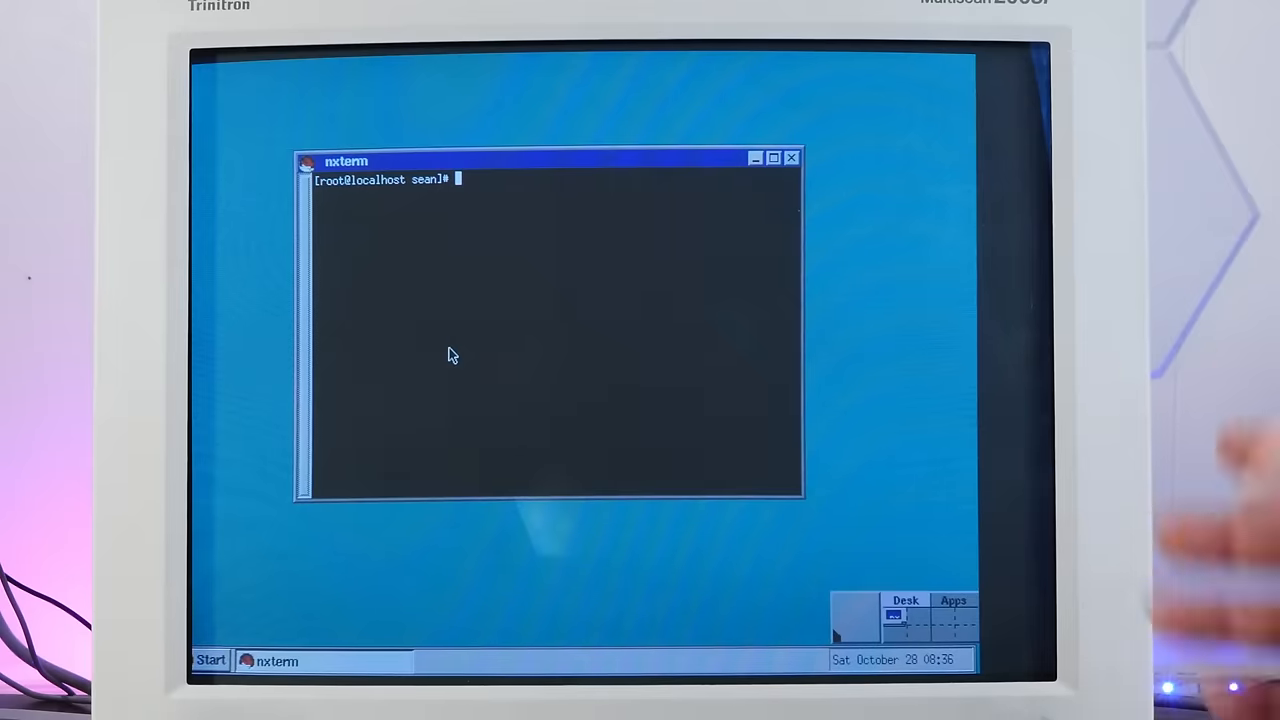
pyautogui.moveTo(555, 425)
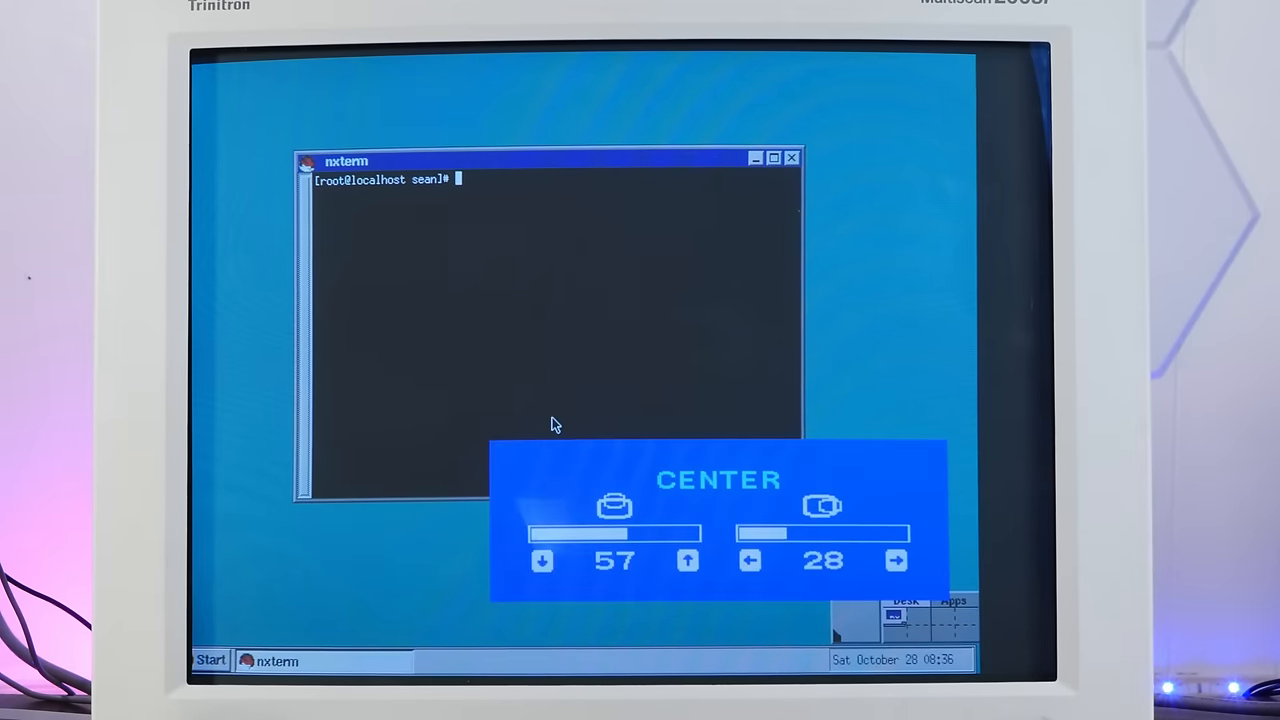
# - Run ls, ping google.com (unknown host) and 1.1.1.1 (0% loss), then browse to Administration programs
pyautogui.click(895, 560)
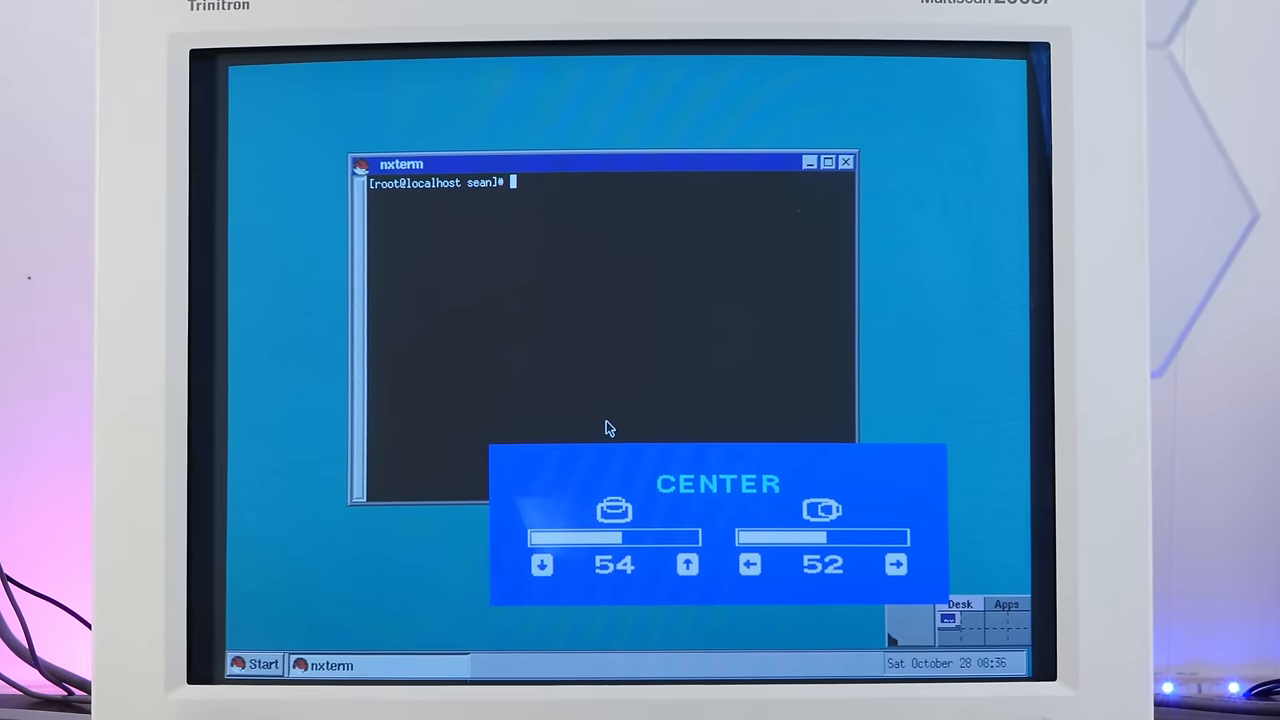
pyautogui.write('ls')
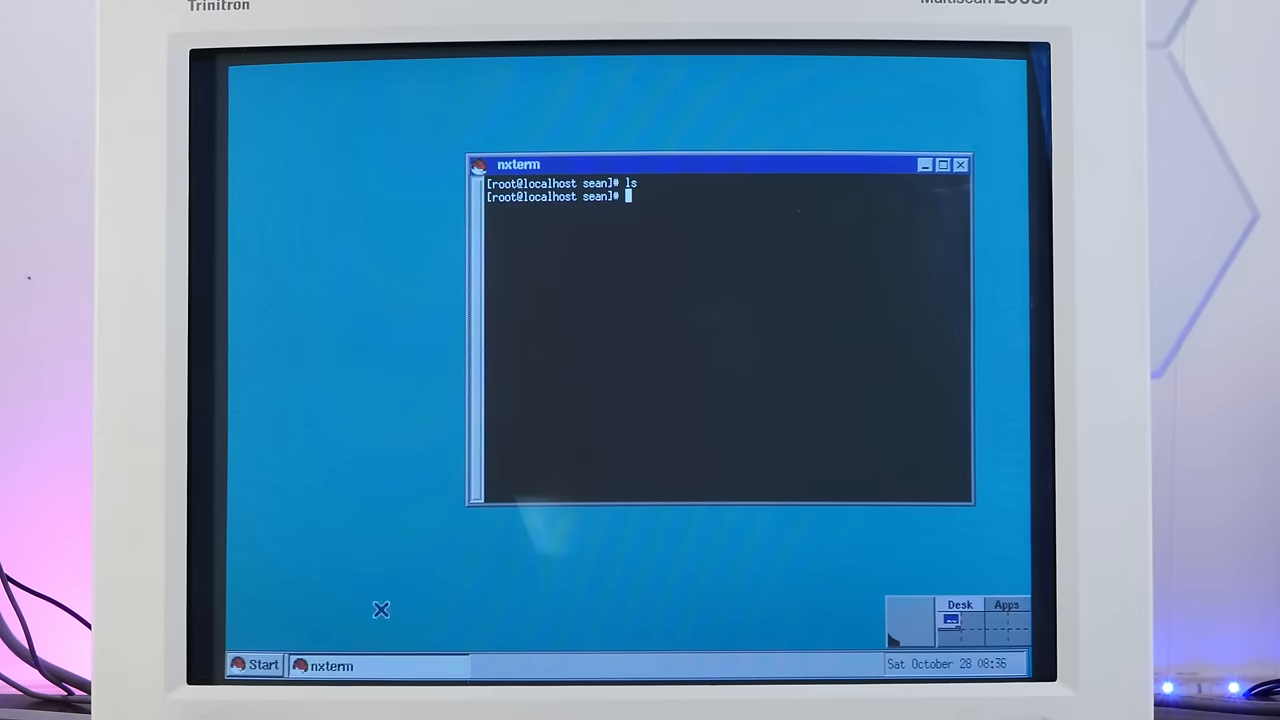
pyautogui.click(254, 664)
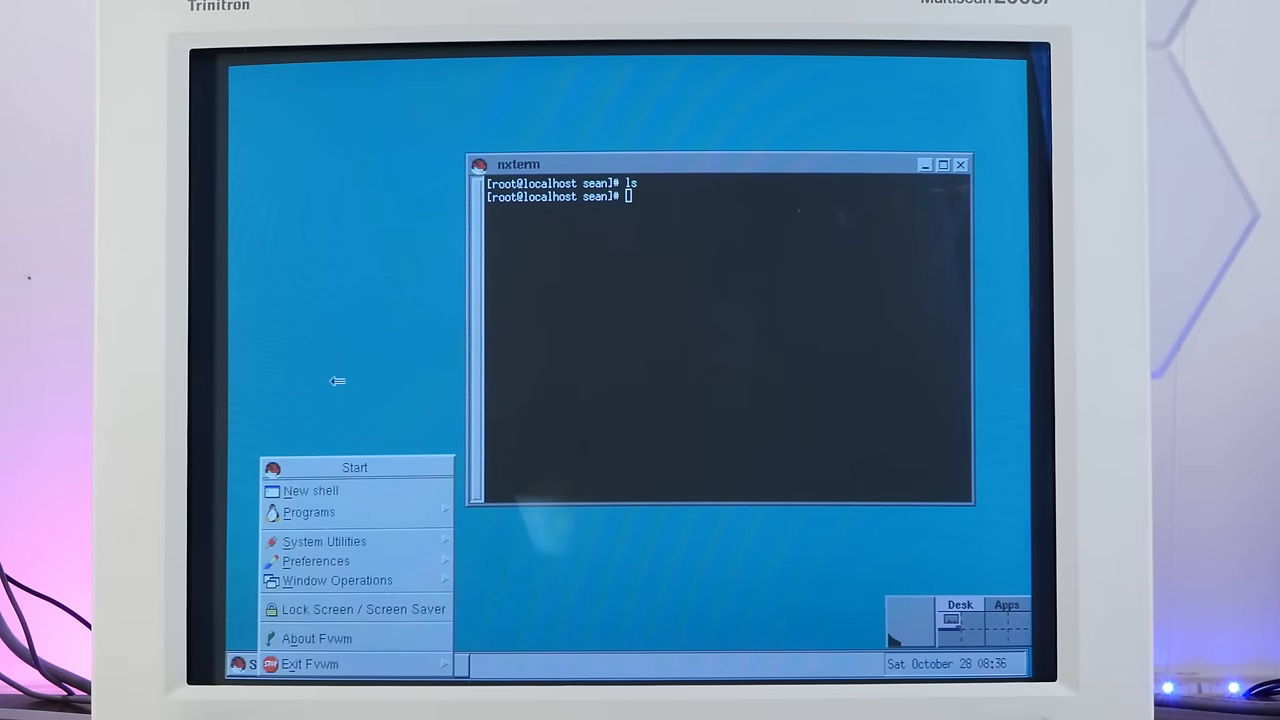
pyautogui.write('ping google.com')
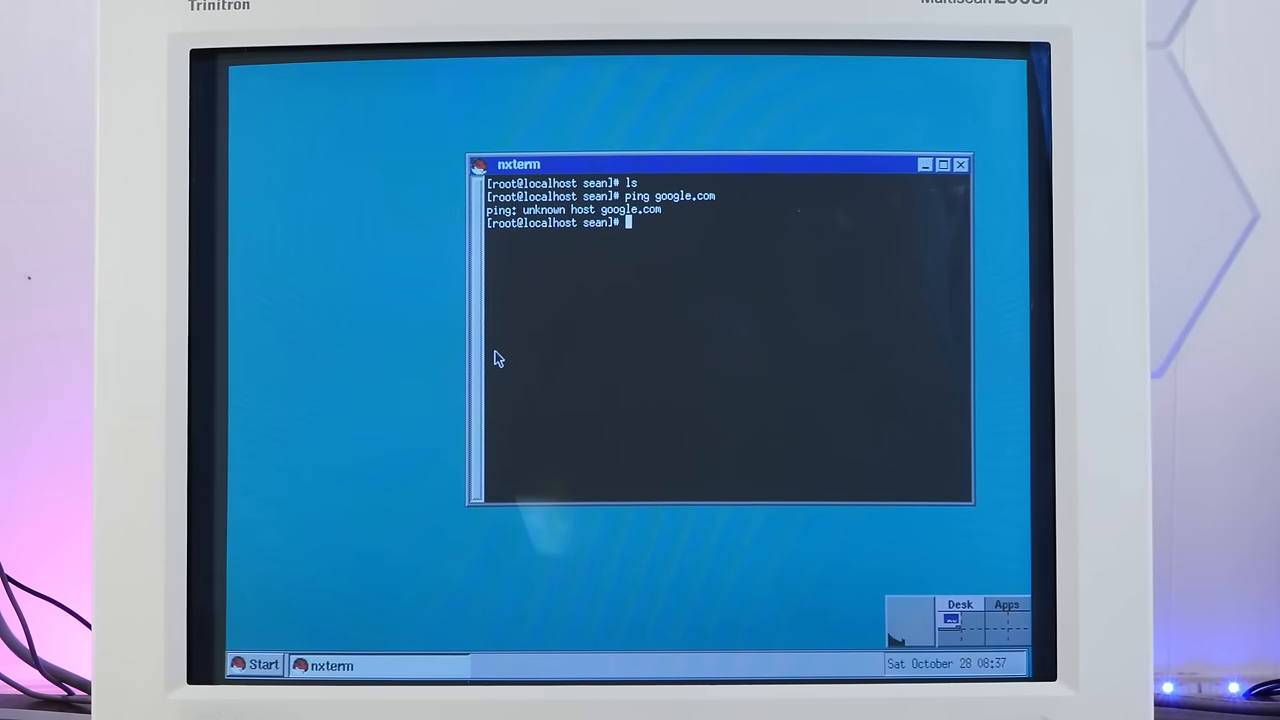
pyautogui.write('ping 1.1.1.1')
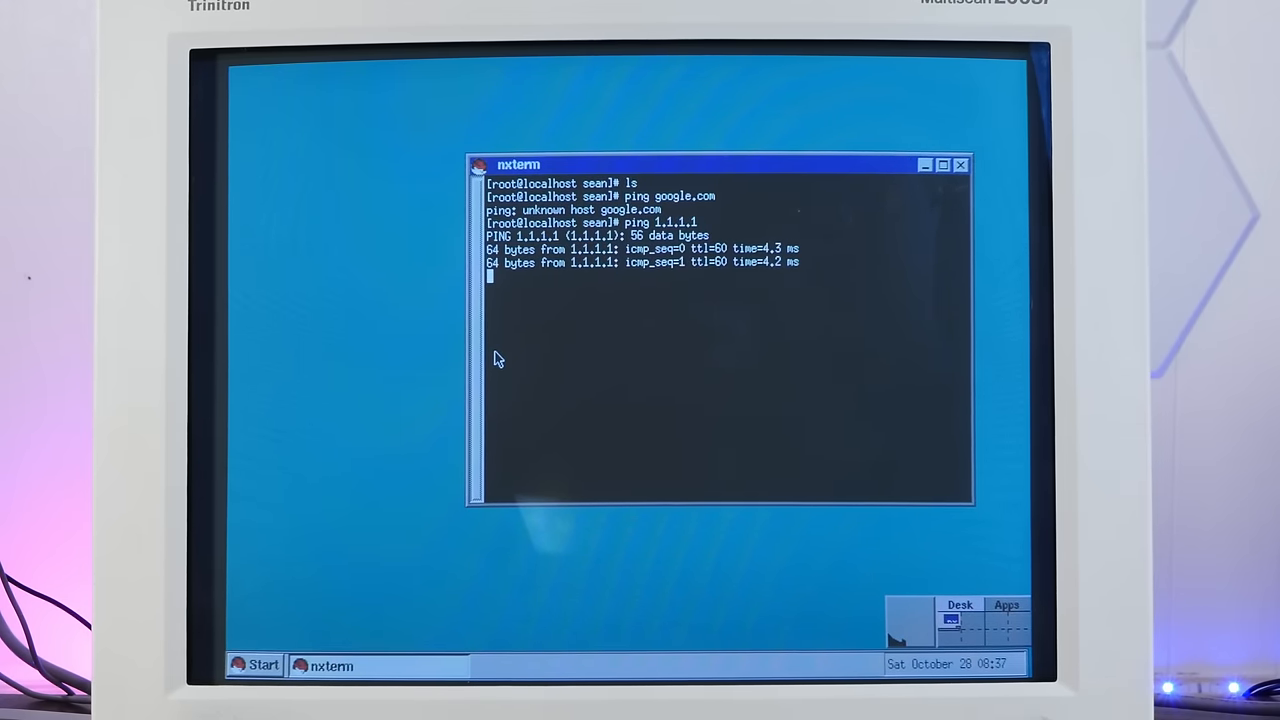
pyautogui.press('ctrl+c')
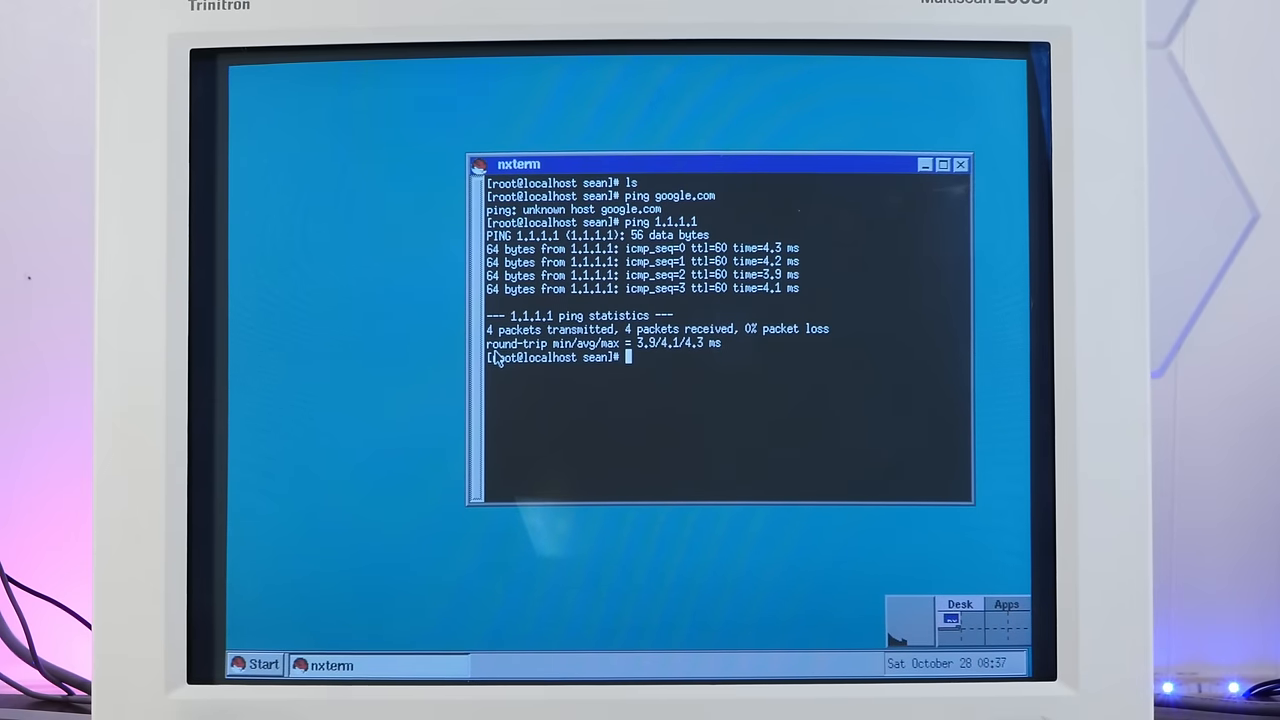
pyautogui.click(255, 663)
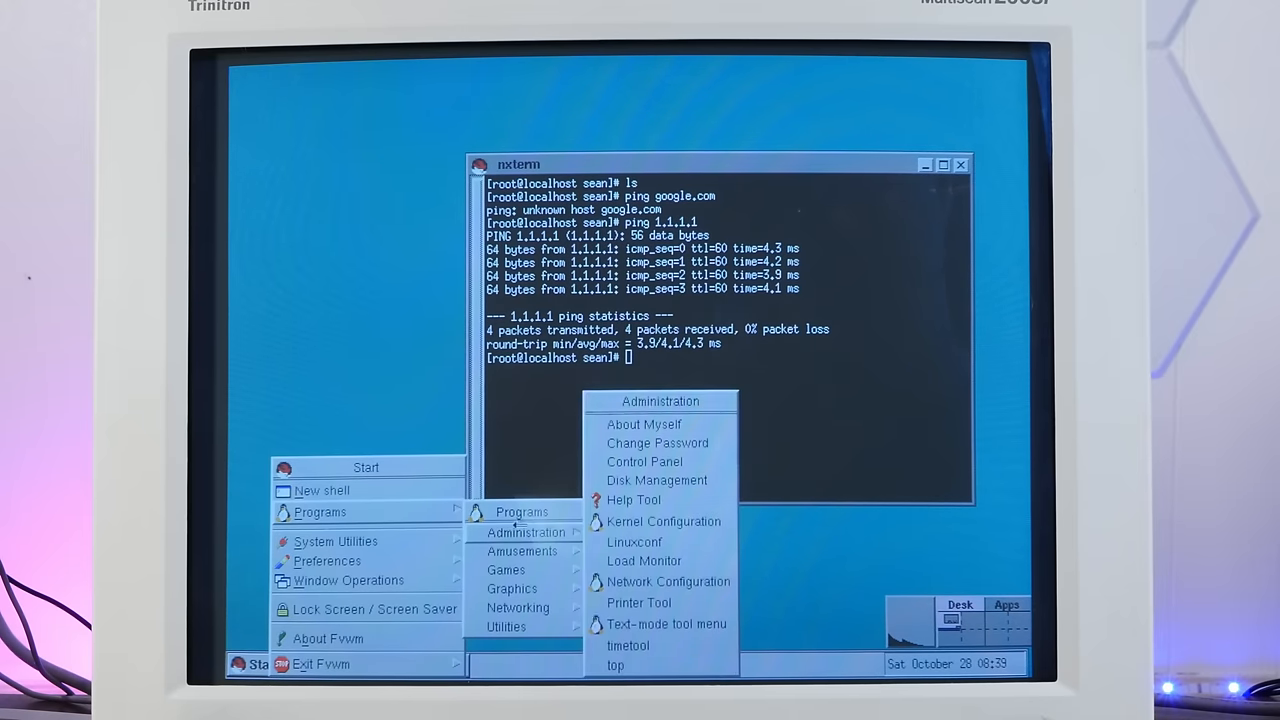
pyautogui.moveTo(656, 480)
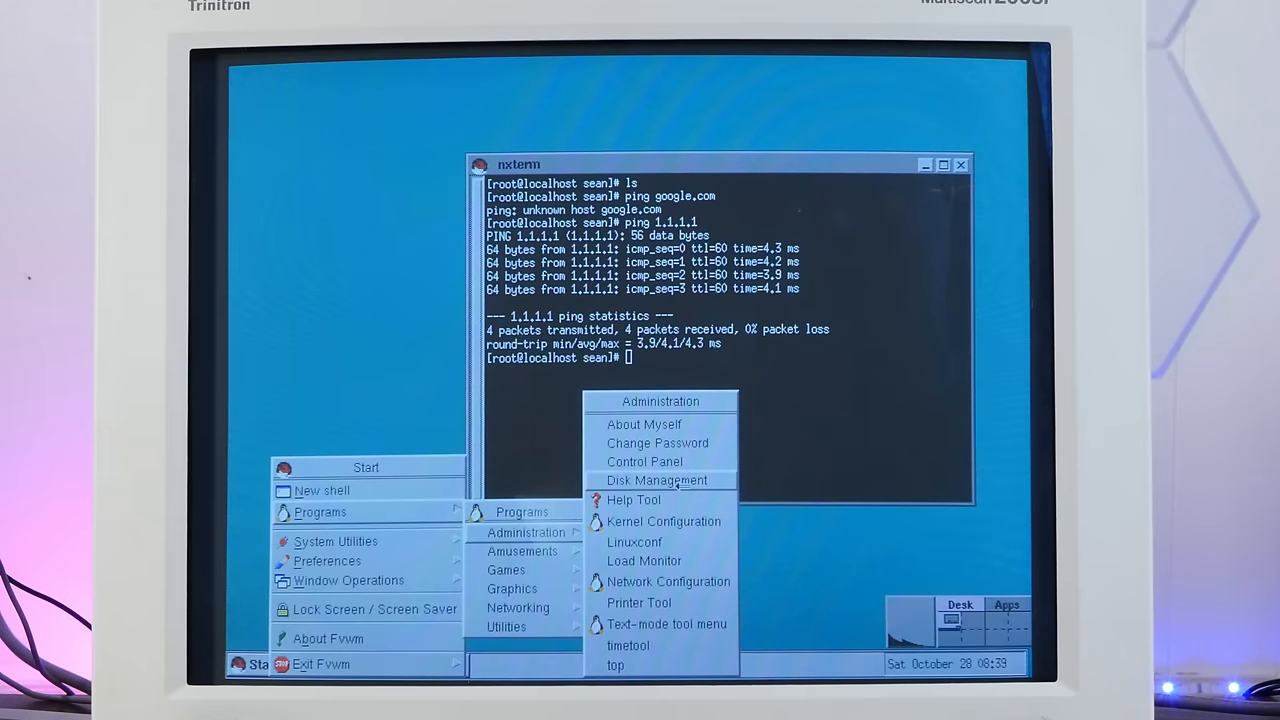
# - Launch Network Configuration and enter nameservers 1.1.1.1 and 8.8.8.8
pyautogui.click(680, 467)
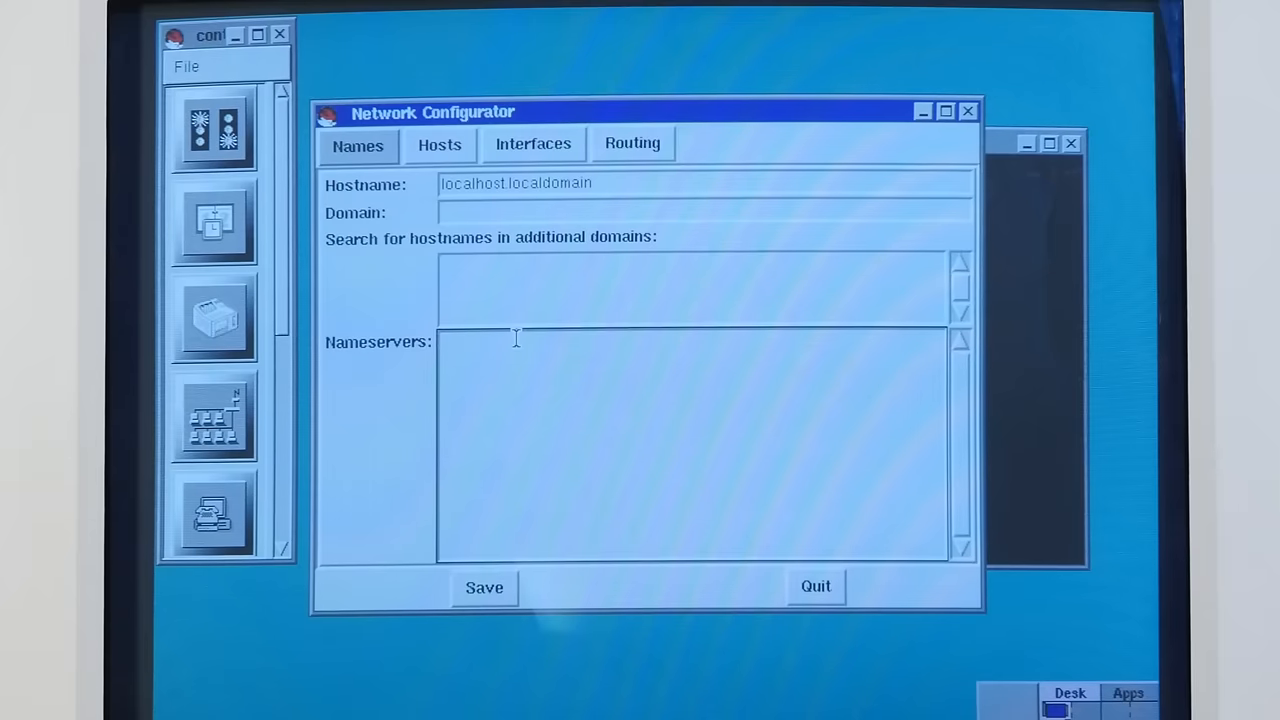
pyautogui.moveTo(575, 365)
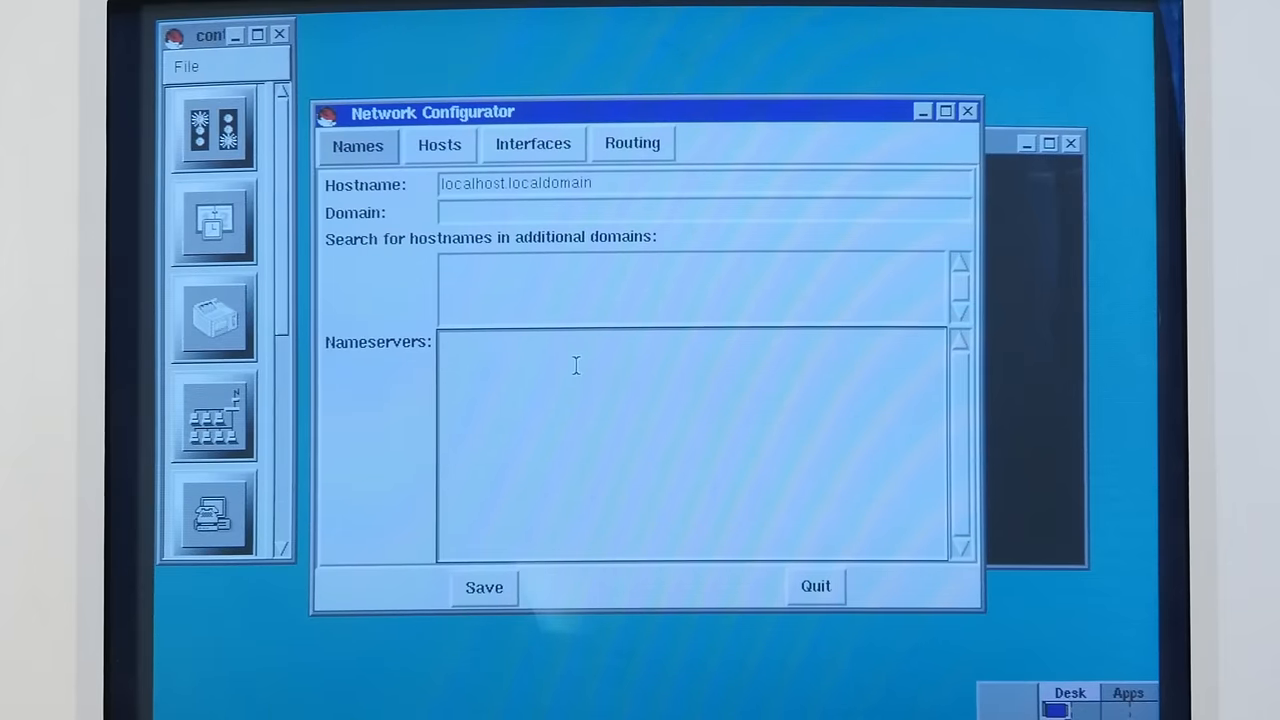
pyautogui.write('1.1.1.1')
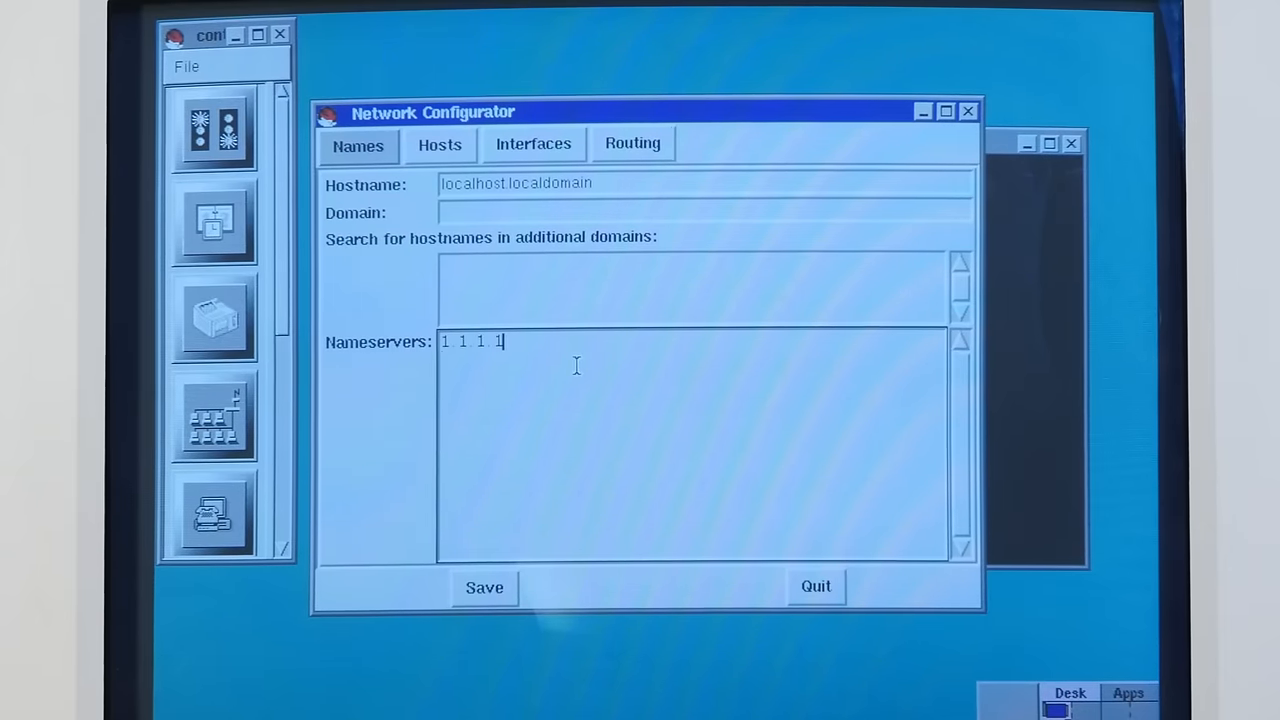
pyautogui.write('8.8.8.8')
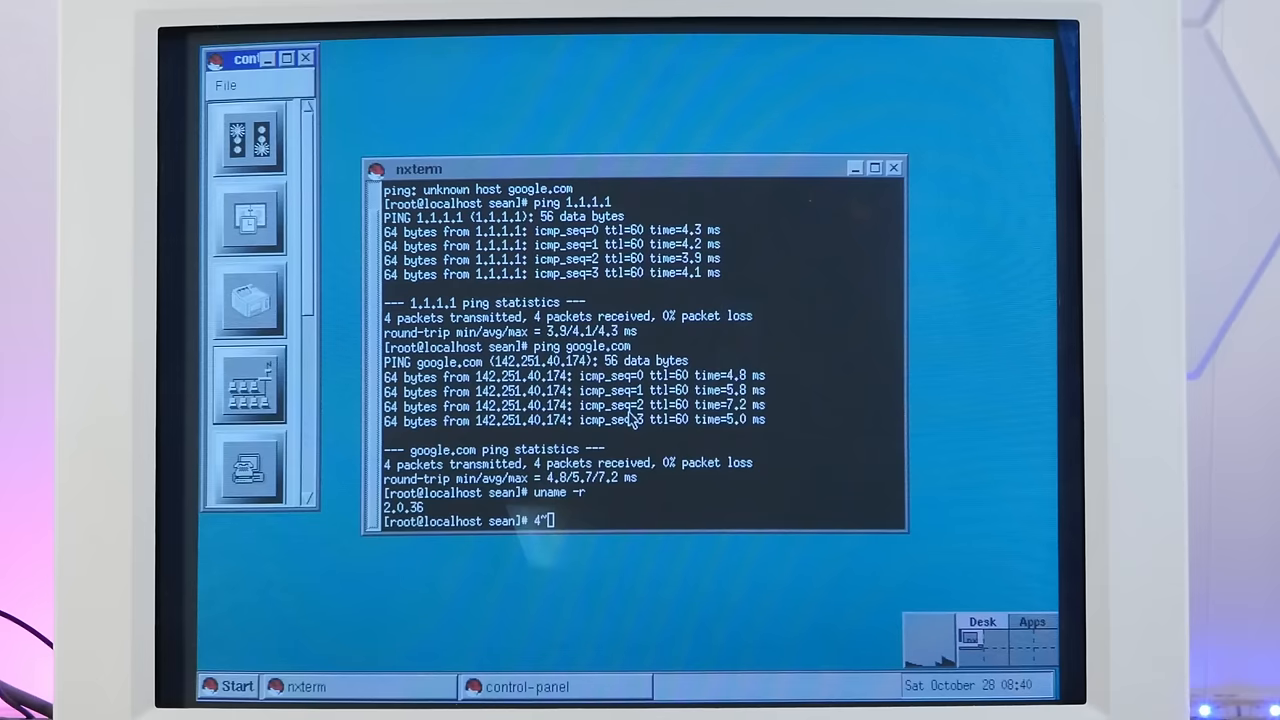
# - Launch xeyes from the Amusements program category
pyautogui.click(237, 686)
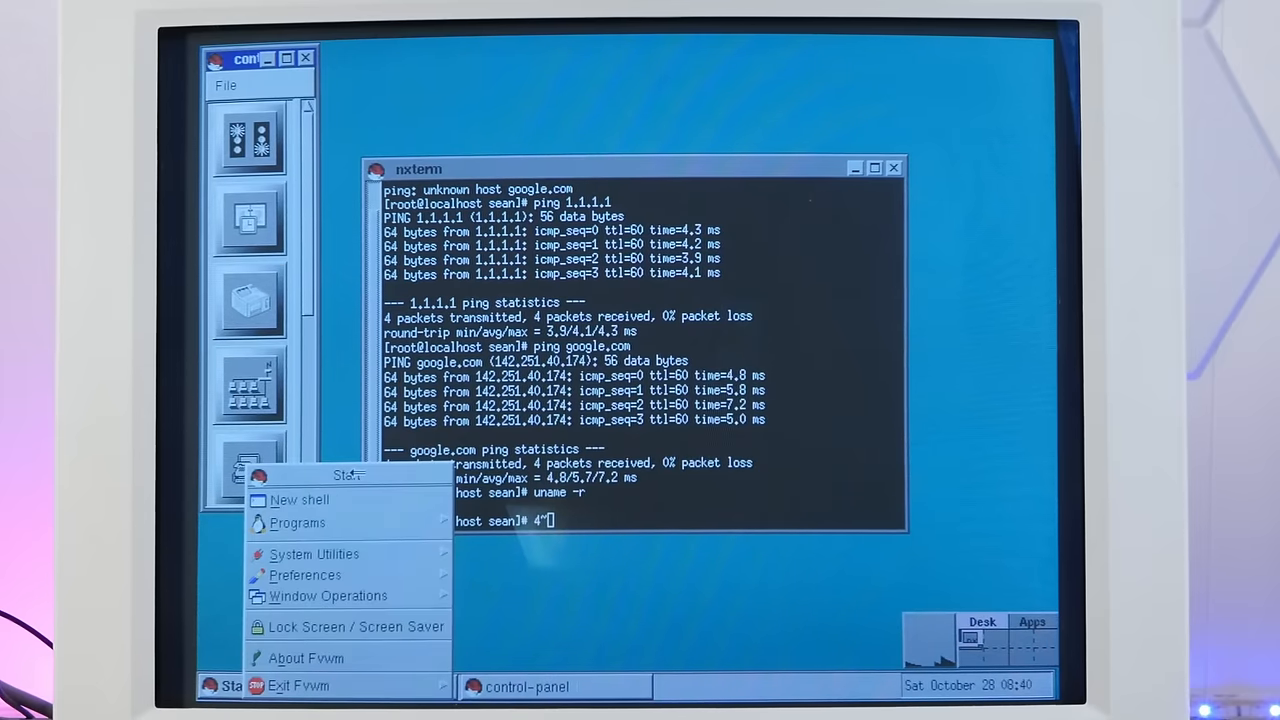
pyautogui.click(297, 522)
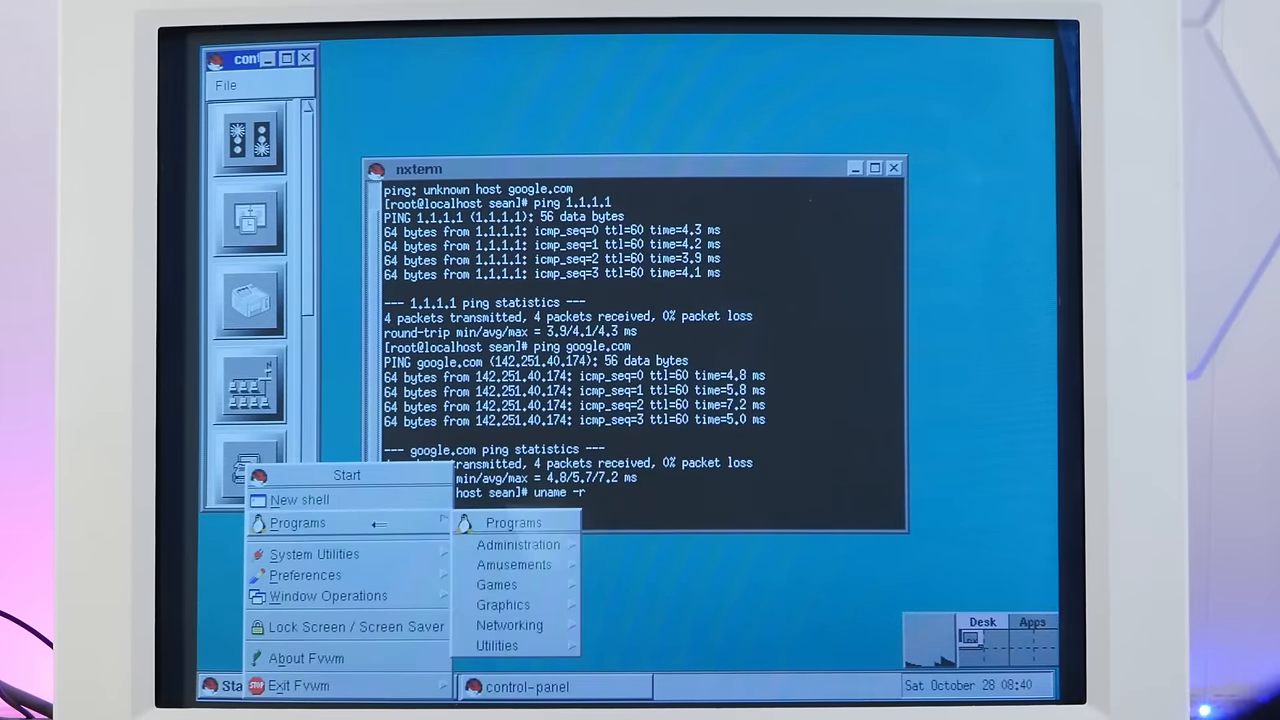
pyautogui.moveTo(518, 544)
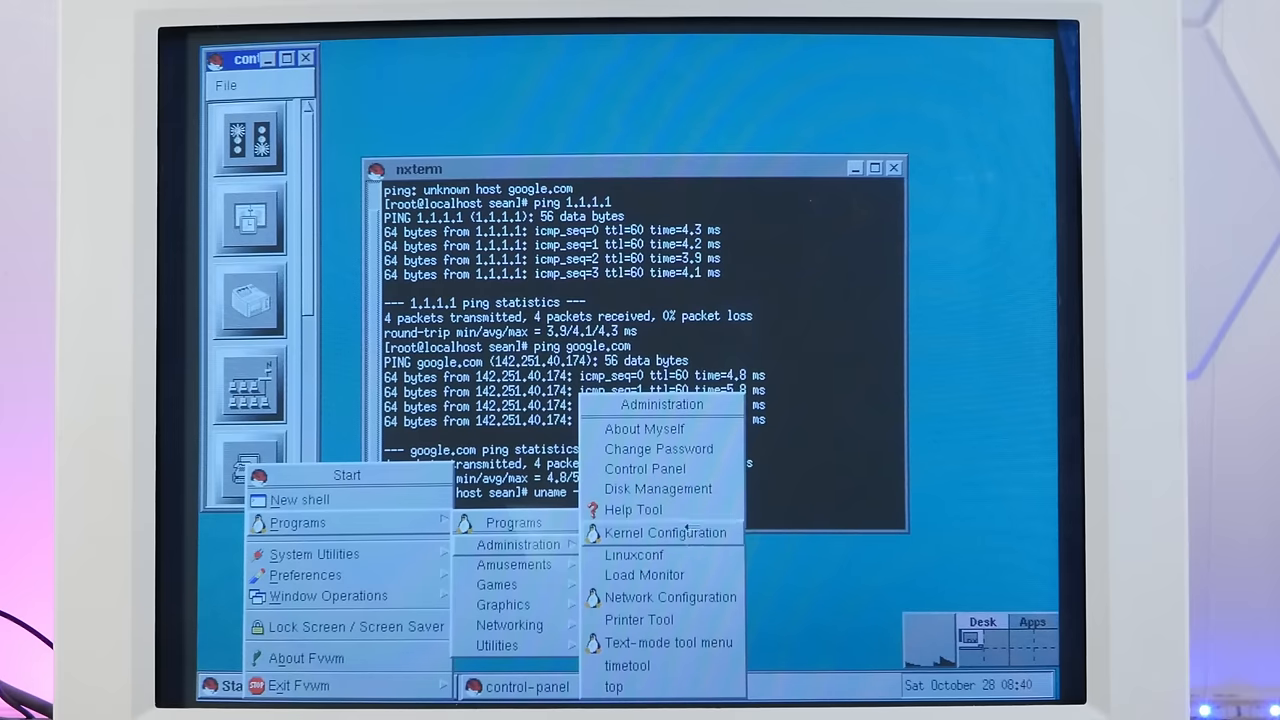
pyautogui.moveTo(668, 642)
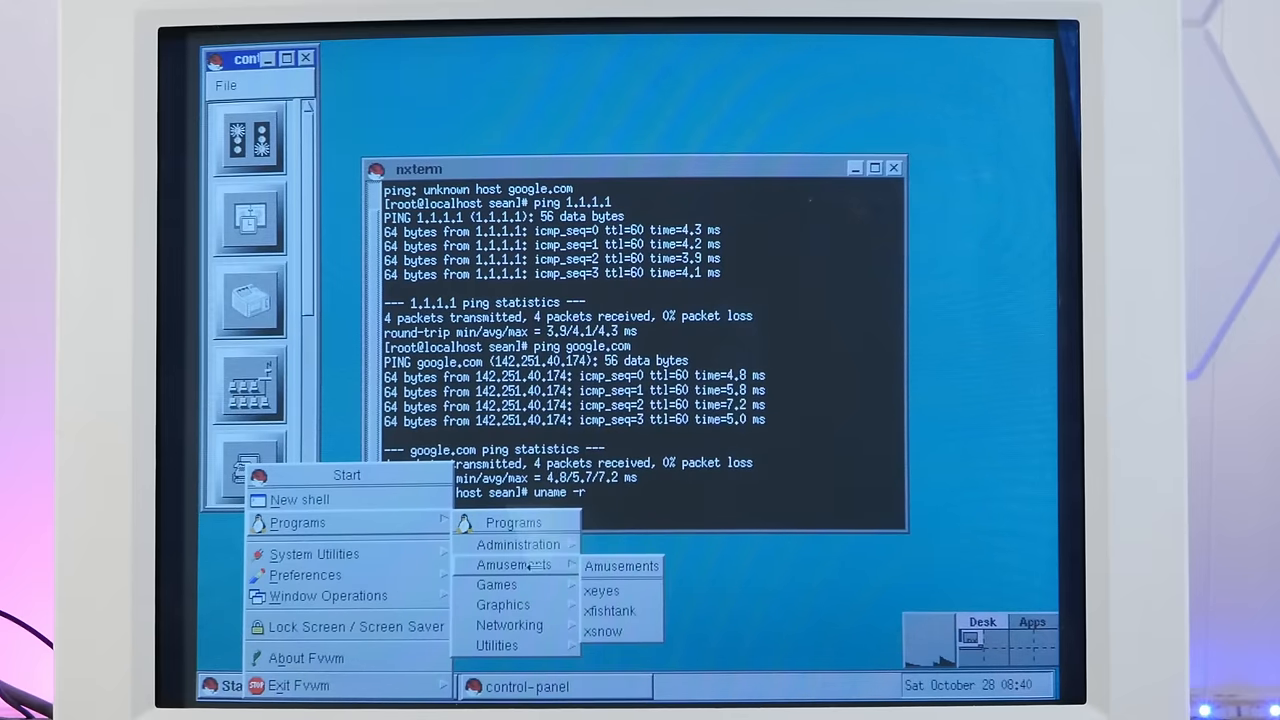
pyautogui.click(601, 590)
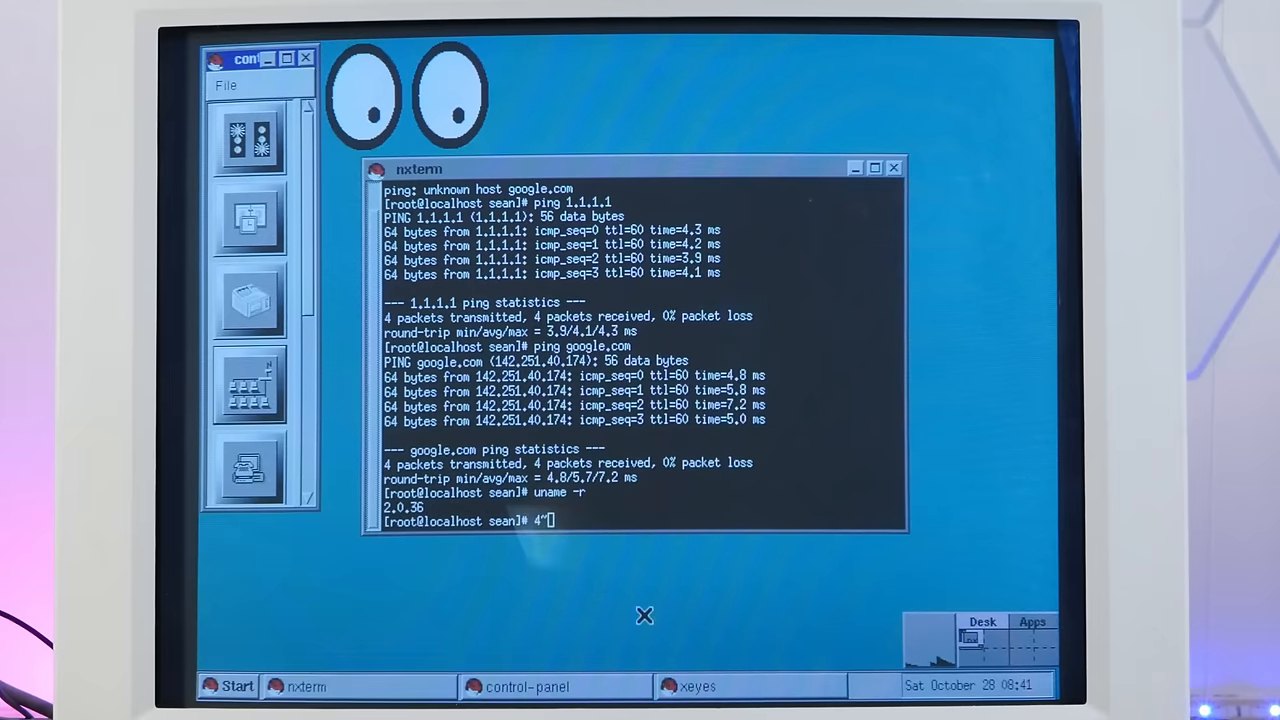
pyautogui.moveTo(491, 564)
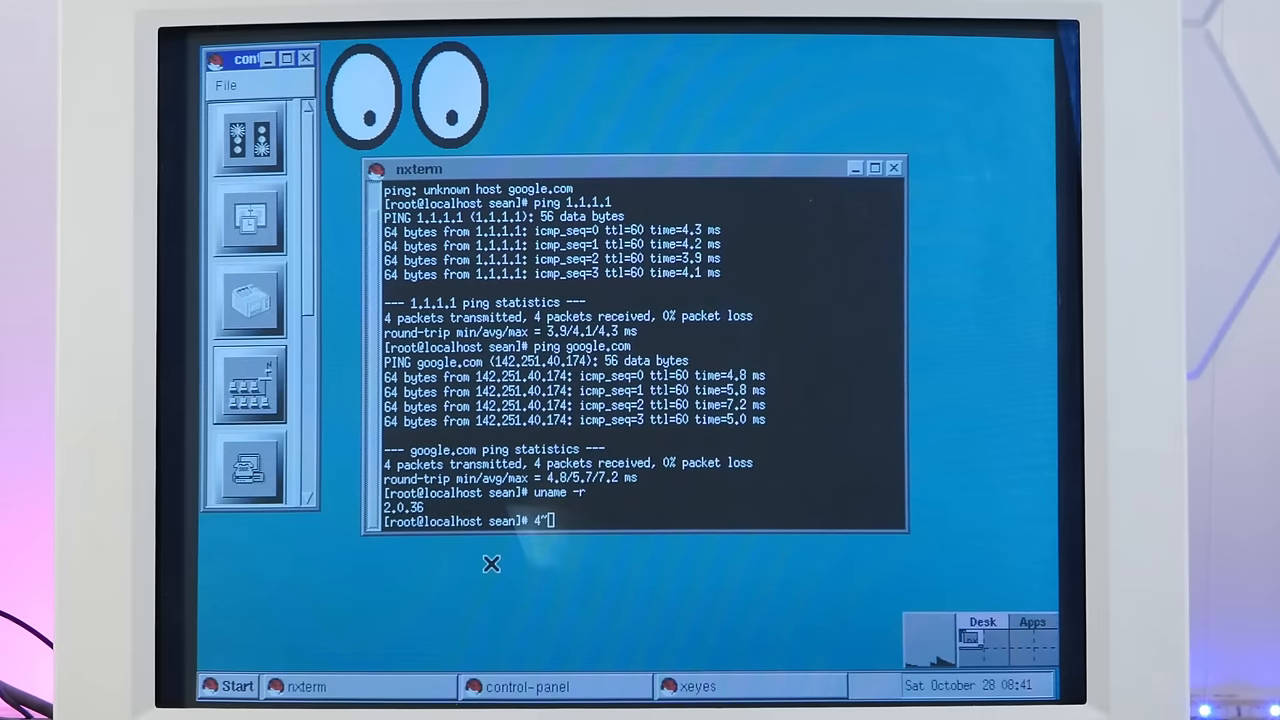
# - Drag the nxterm window down and to the right, and go back to the programs menu for xsnow
pyautogui.moveTo(419, 168); pyautogui.dragTo(537, 250)
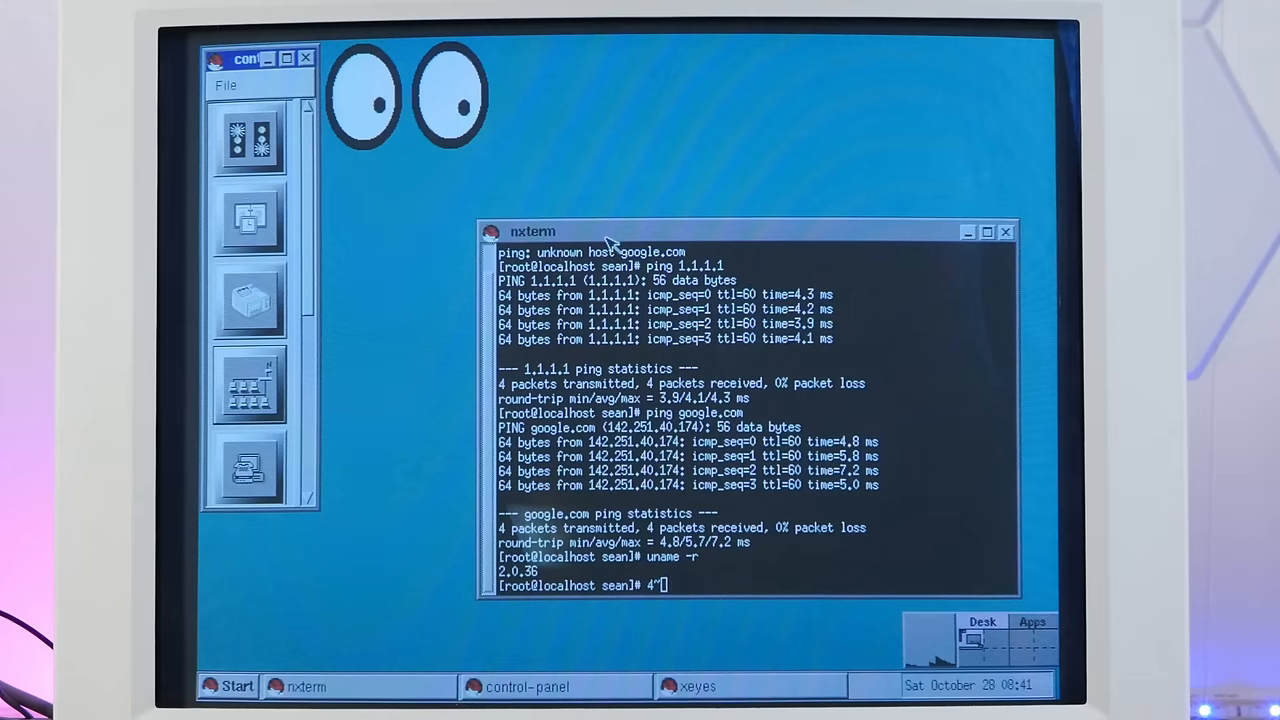
pyautogui.click(211, 686)
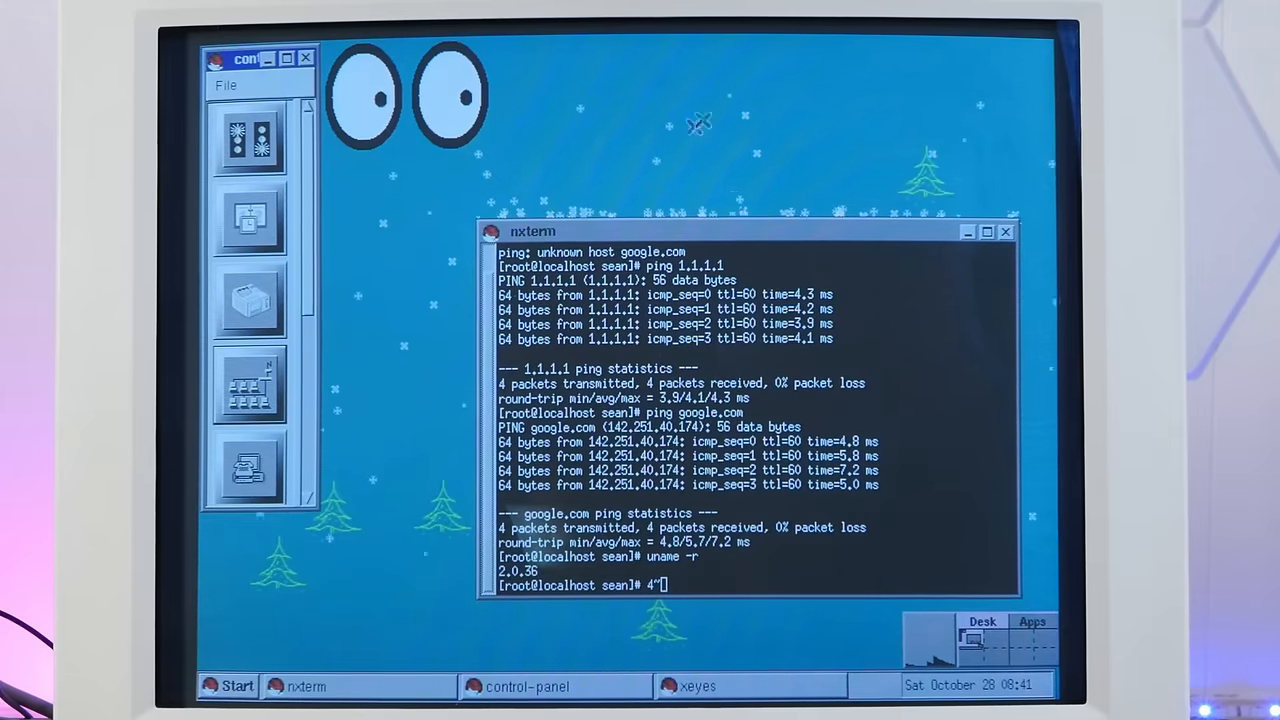
pyautogui.moveTo(435, 291)
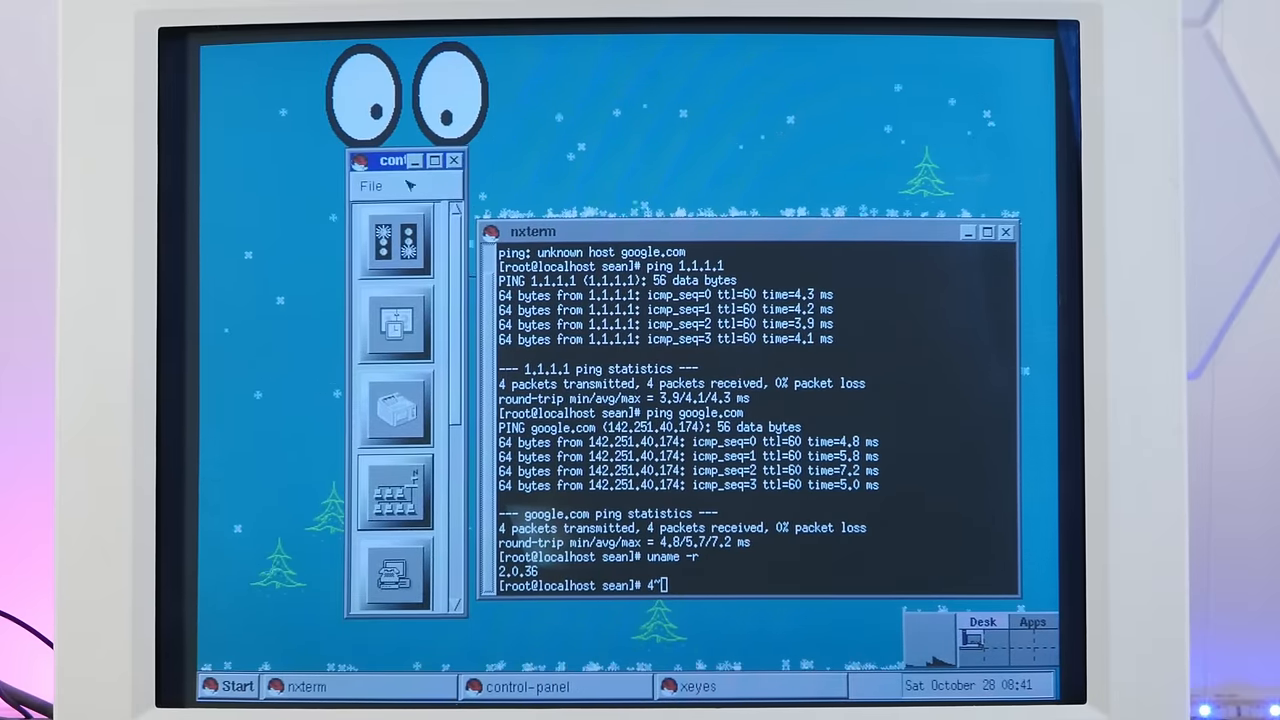
pyautogui.click(237, 686)
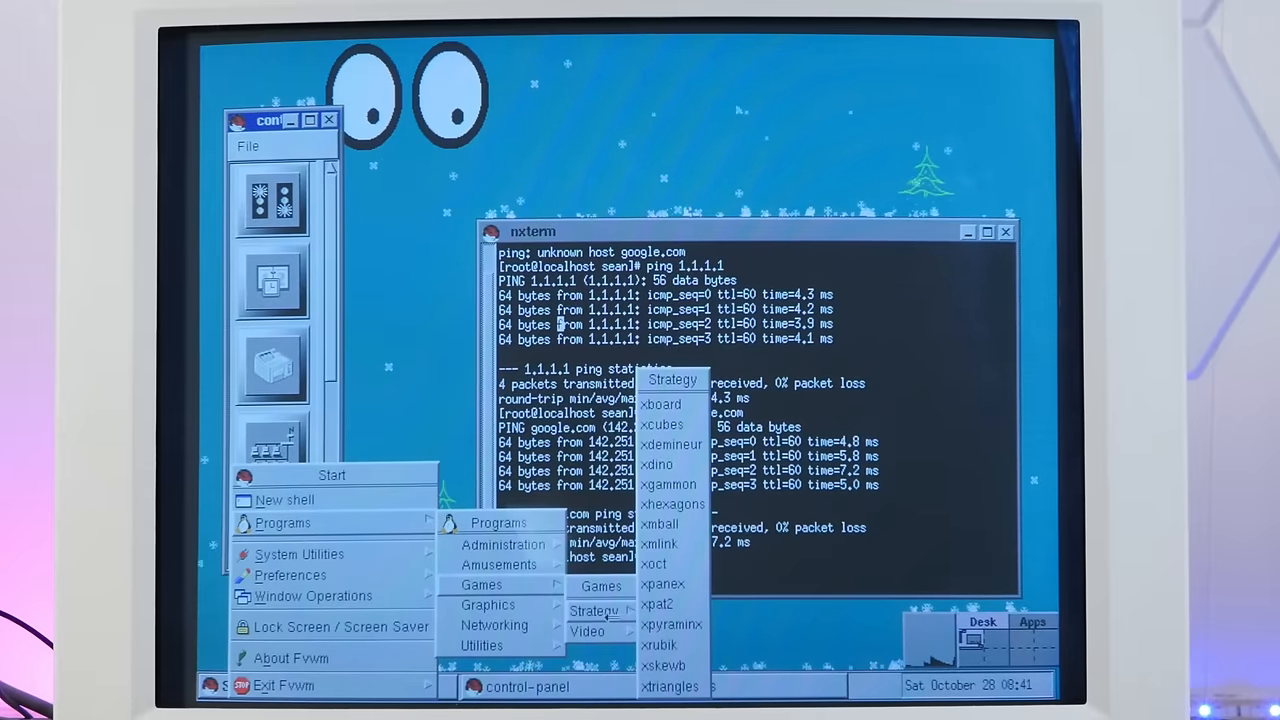
pyautogui.moveTo(587, 631)
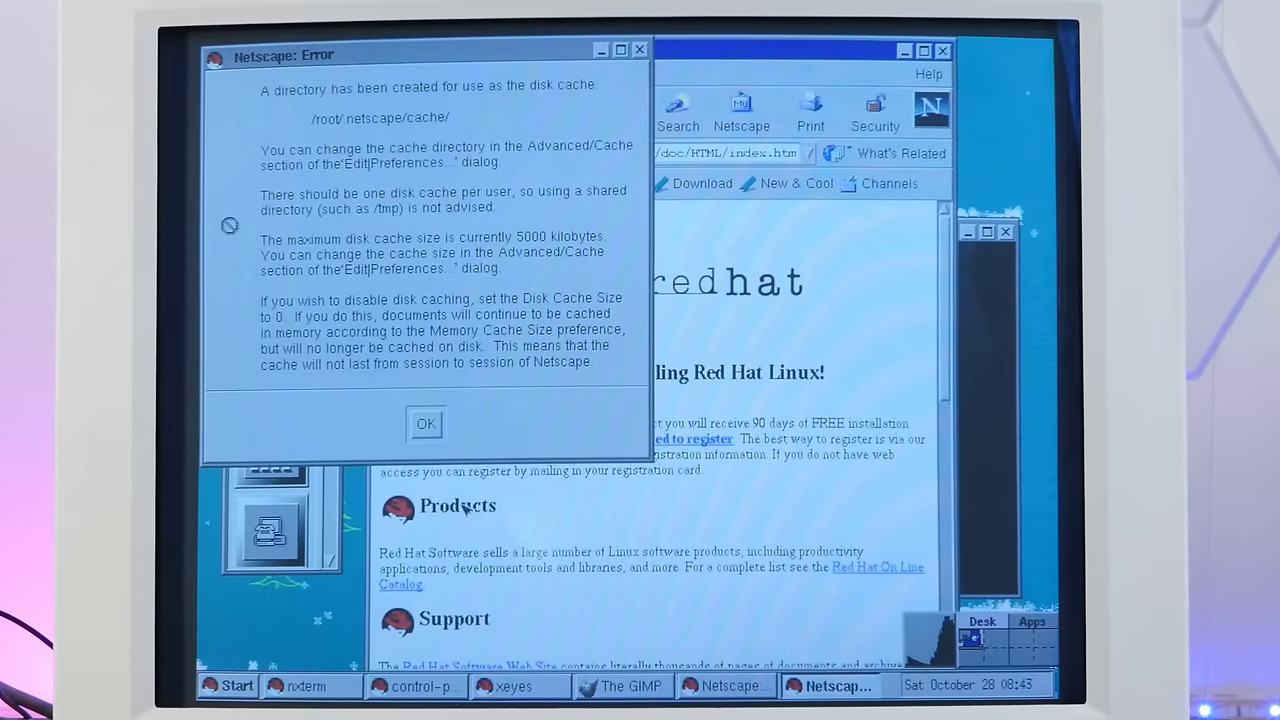
# - Dismiss Netscape's disk cache notice over the Red Hat welcome page
pyautogui.click(425, 423)
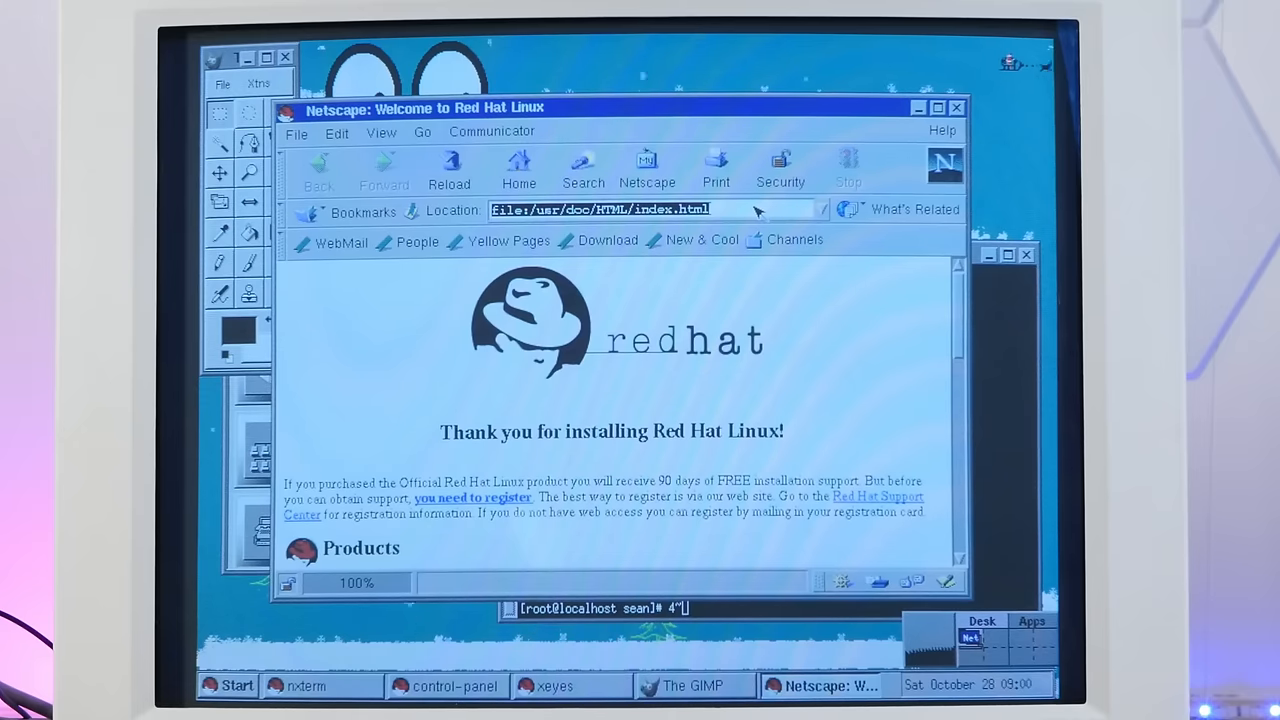
# - Enter 'frogfind' in Netscape's Location bar, correcting the typo, to load FrogFind
pyautogui.write('frogfr')
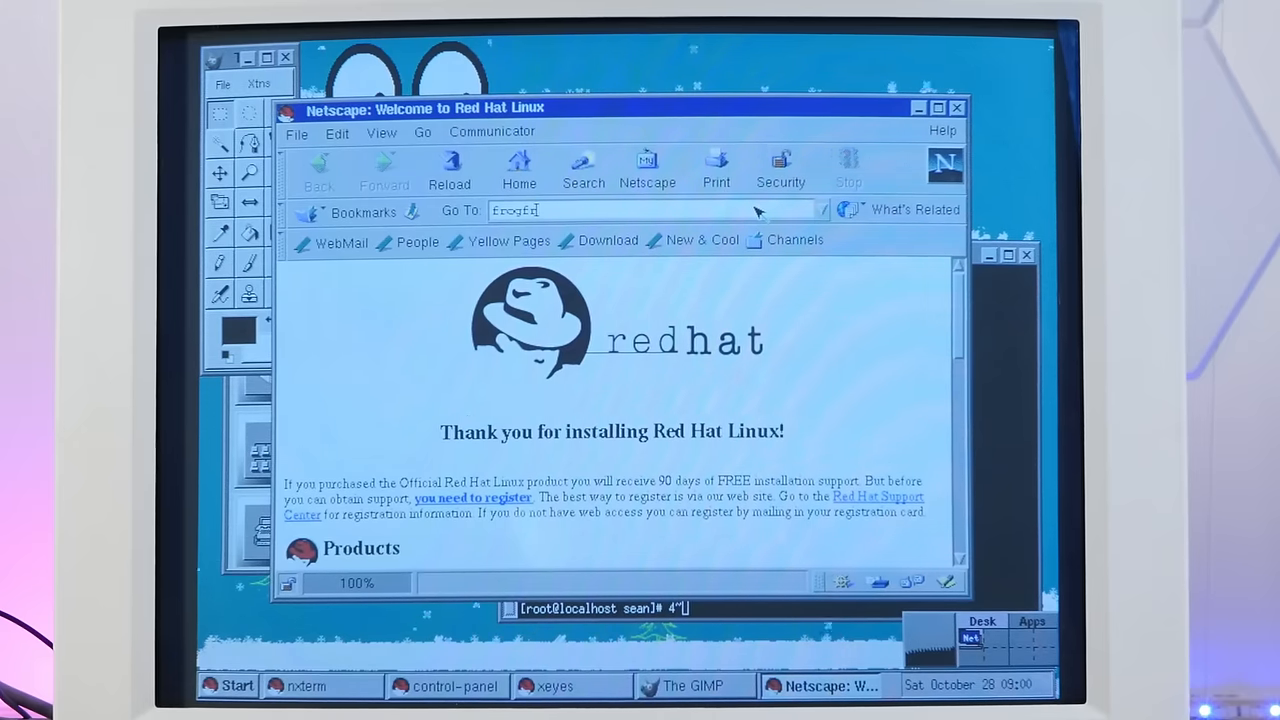
pyautogui.press('BackSpace')
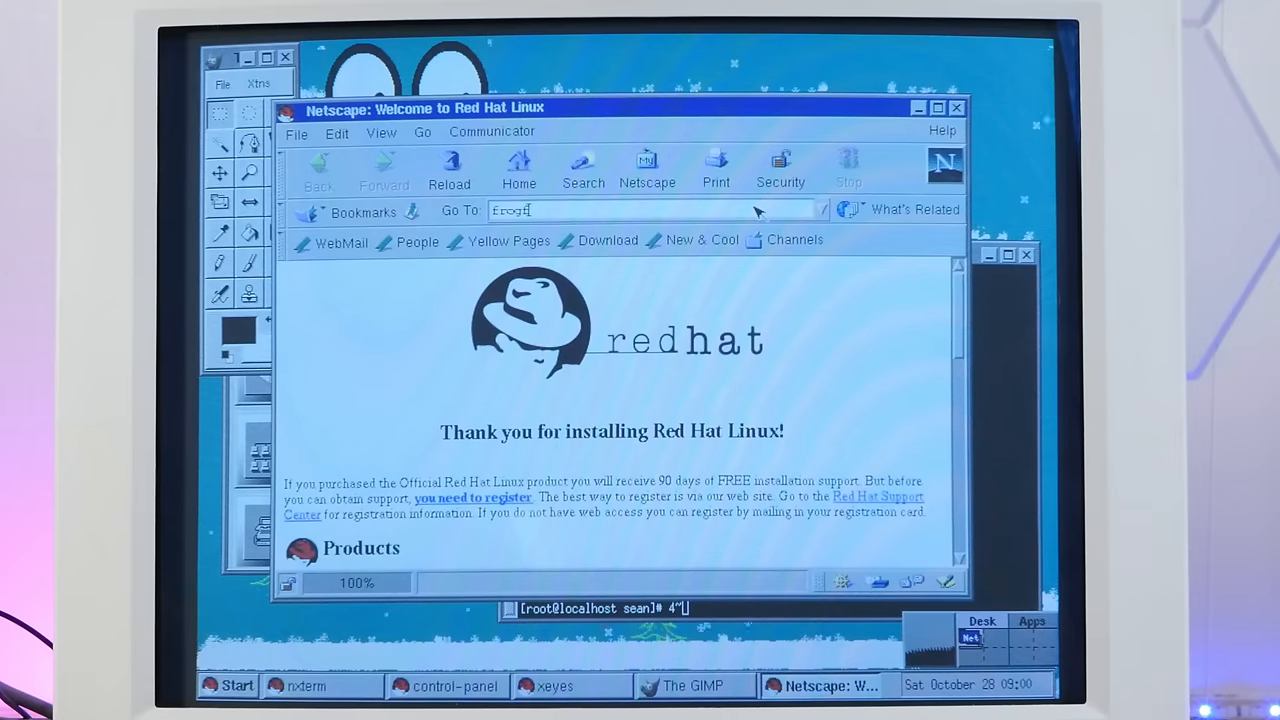
pyautogui.write('ind.com/')
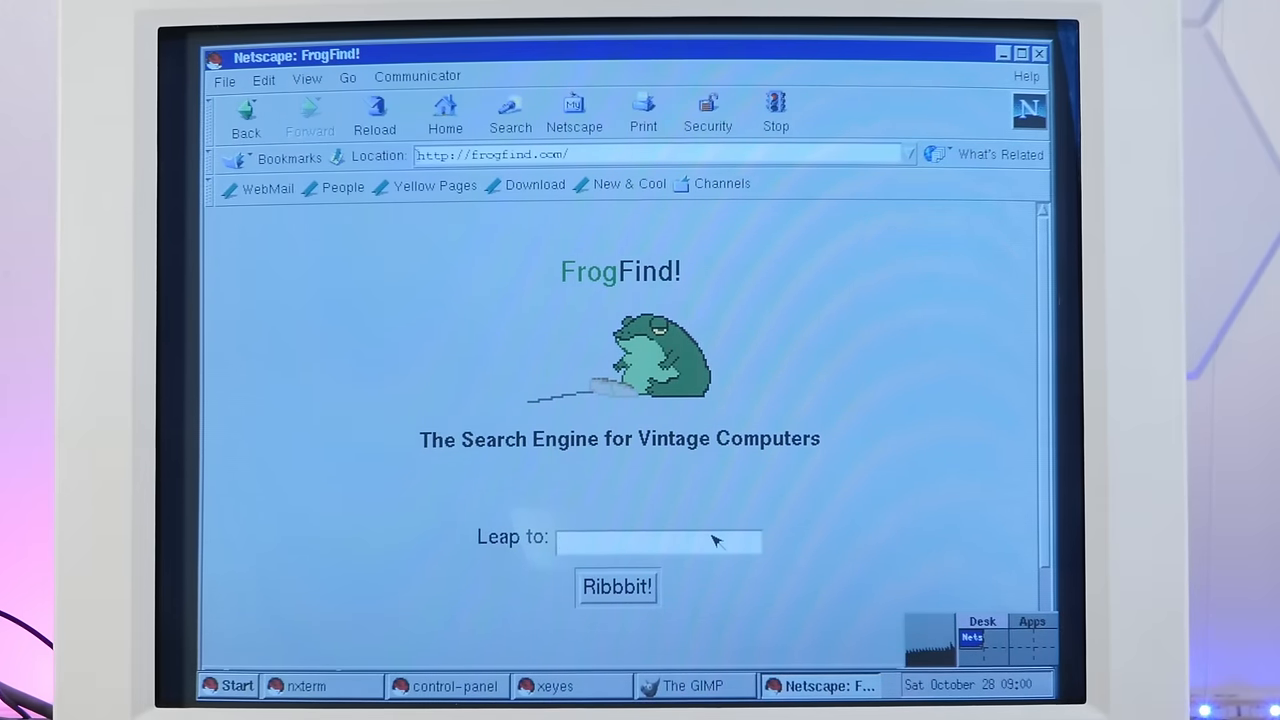
# - Search FrogFind's Leap to box for 'red hat 5.2' with Ribbbit!
pyautogui.click(224, 80)
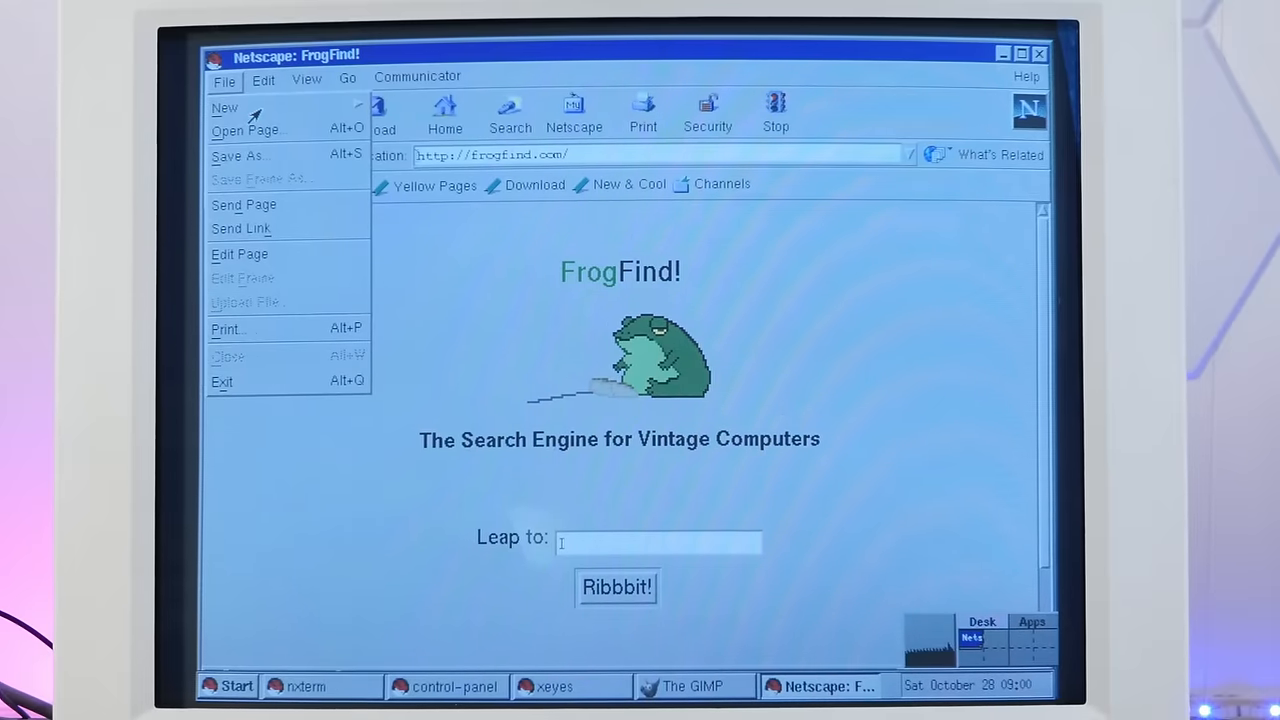
pyautogui.click(417, 76)
pyautogui.write('red')
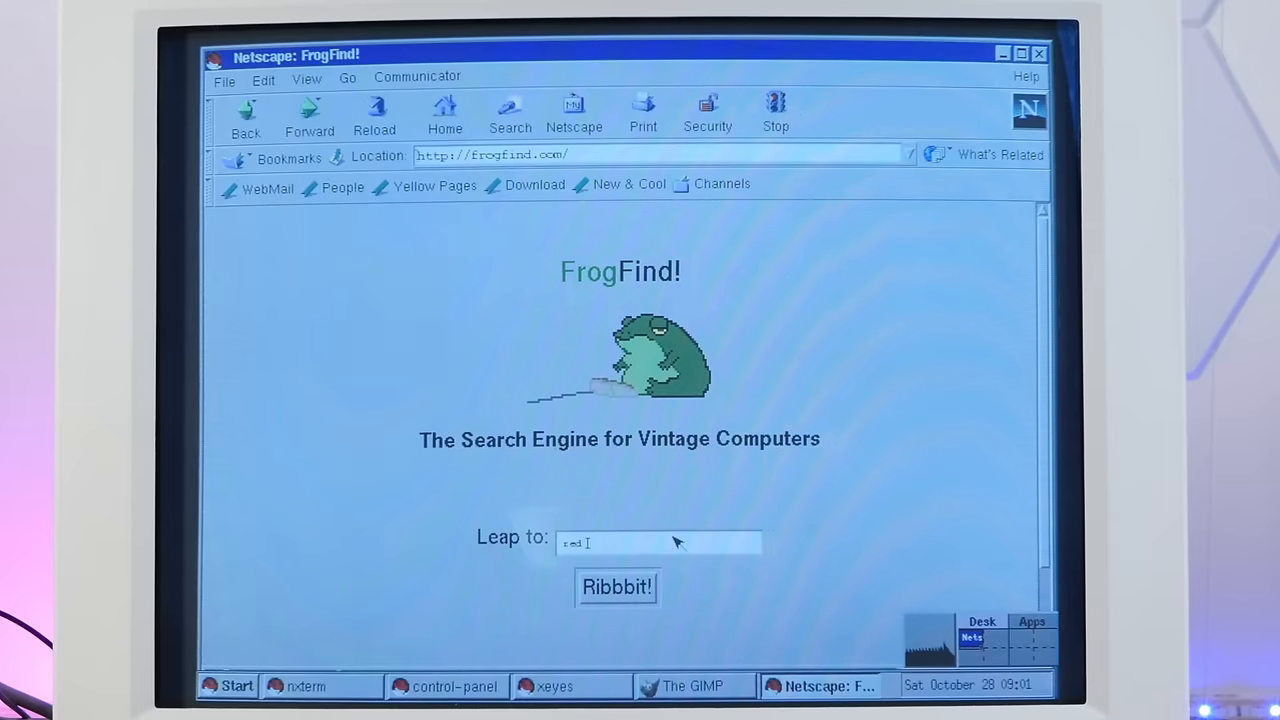
pyautogui.write('hat 5')
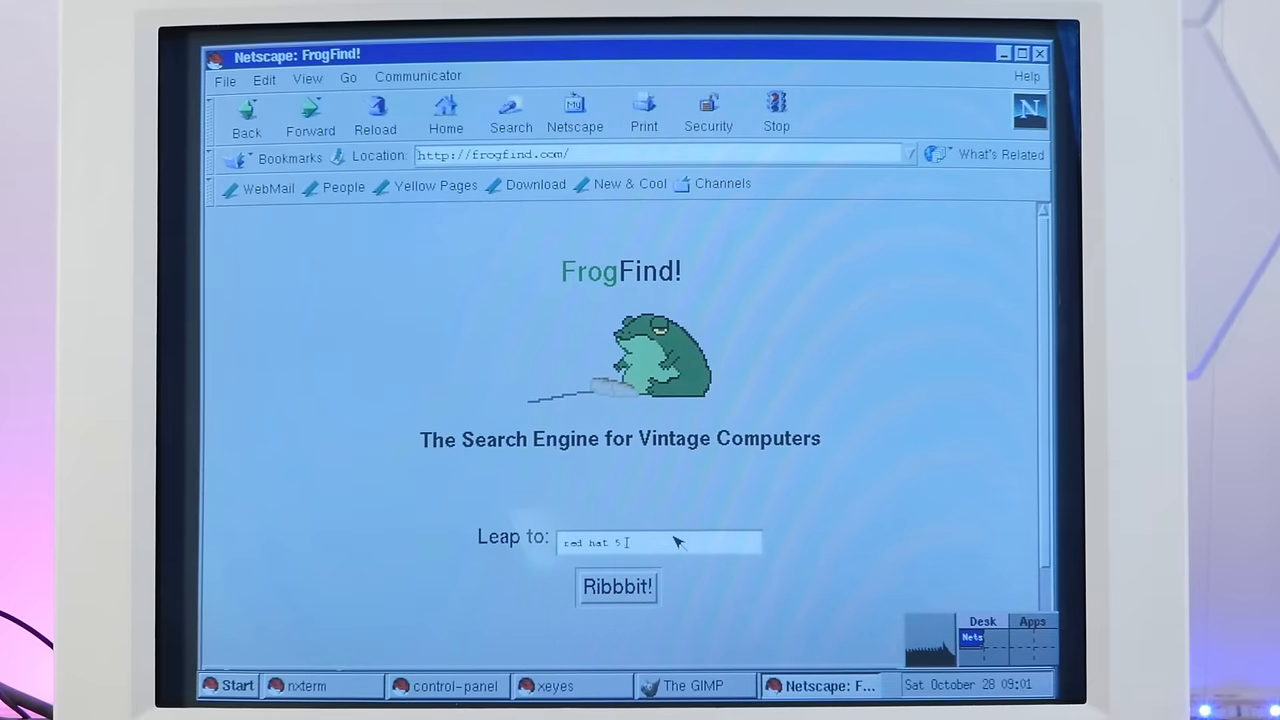
pyautogui.click(617, 586)
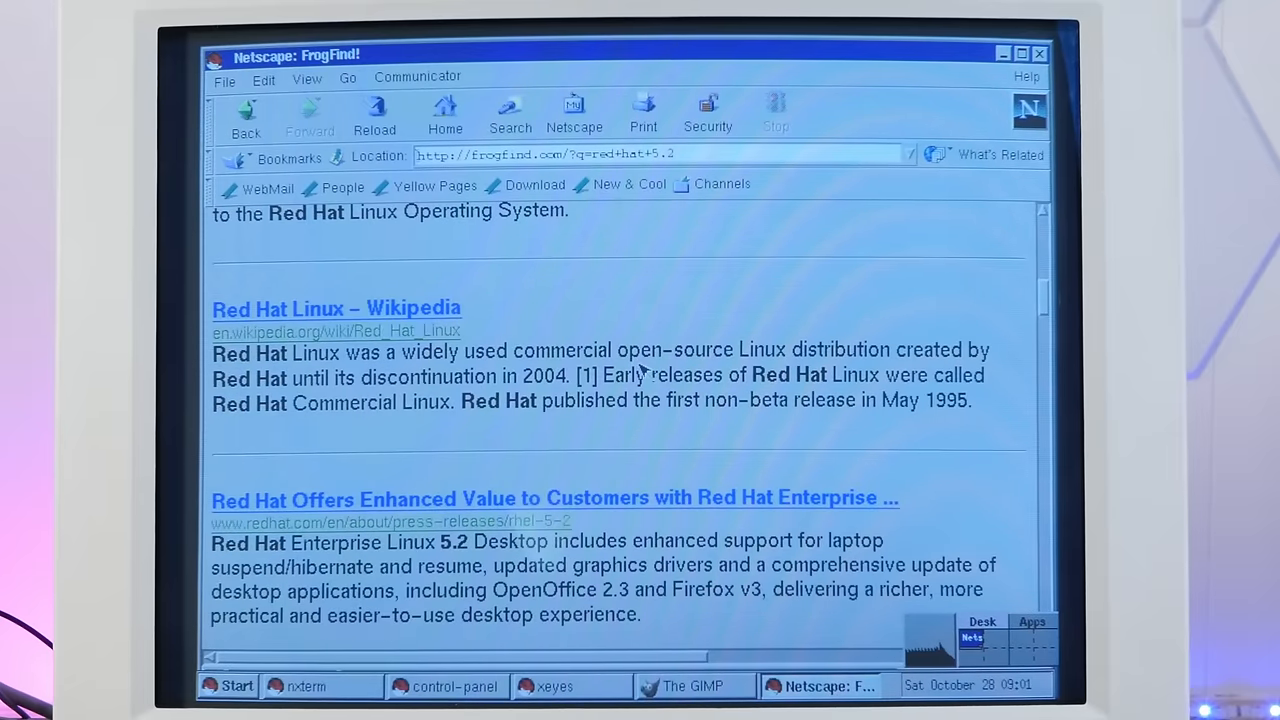
# - Open the Red Hat Linux – Wikipedia result and scroll down the article
pyautogui.click(336, 308)
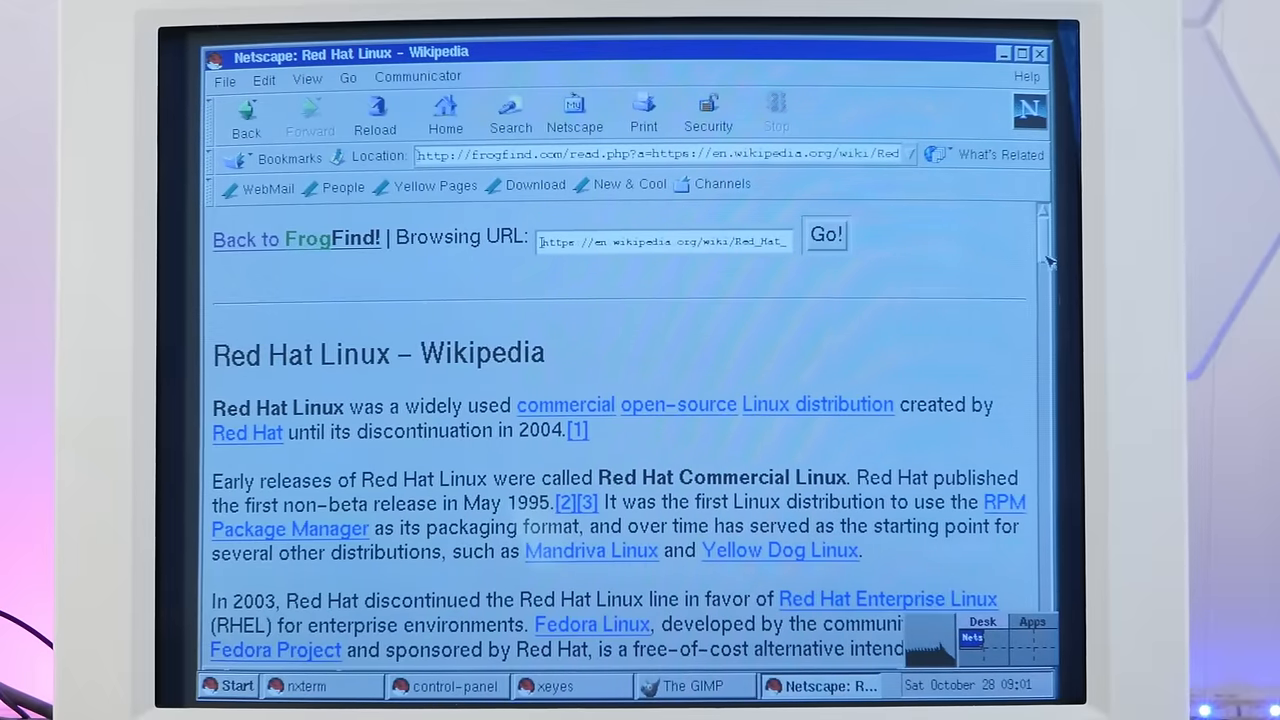
pyautogui.scroll(-3)
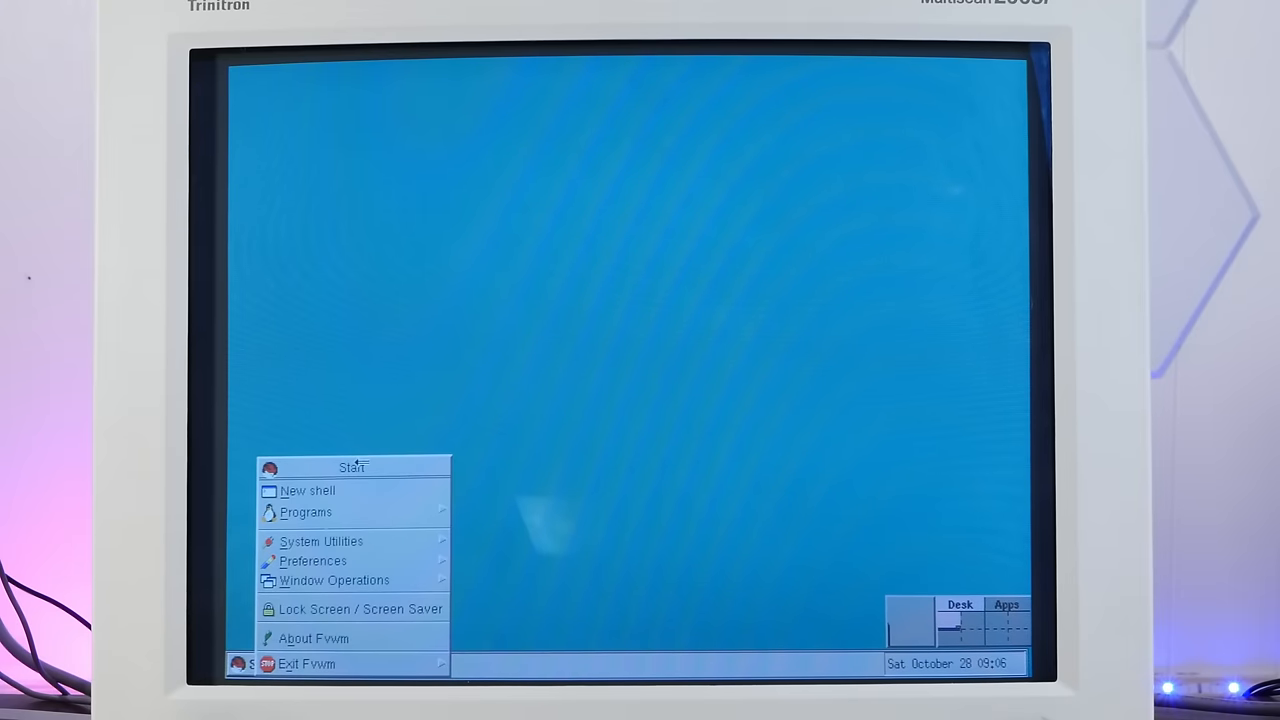
# - Open the Exit Fvwm menu to show the quit and switch options
pyautogui.click(307, 663)
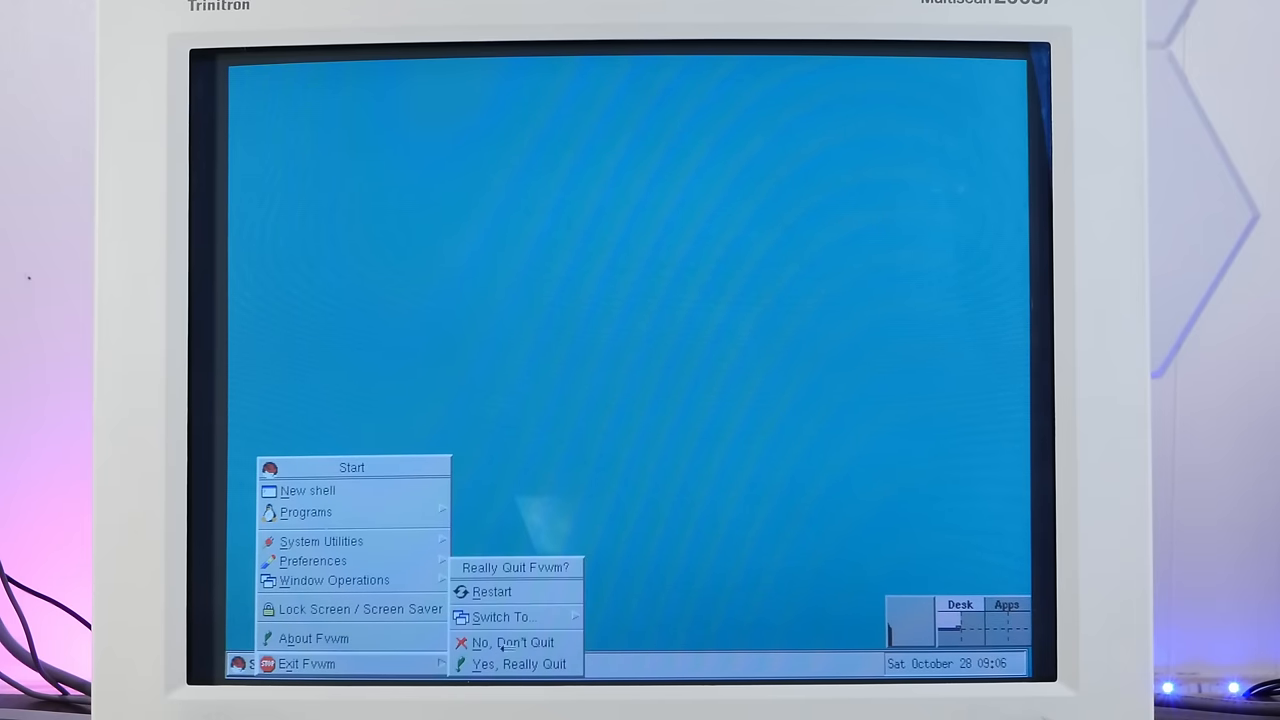
pyautogui.moveTo(504, 616)
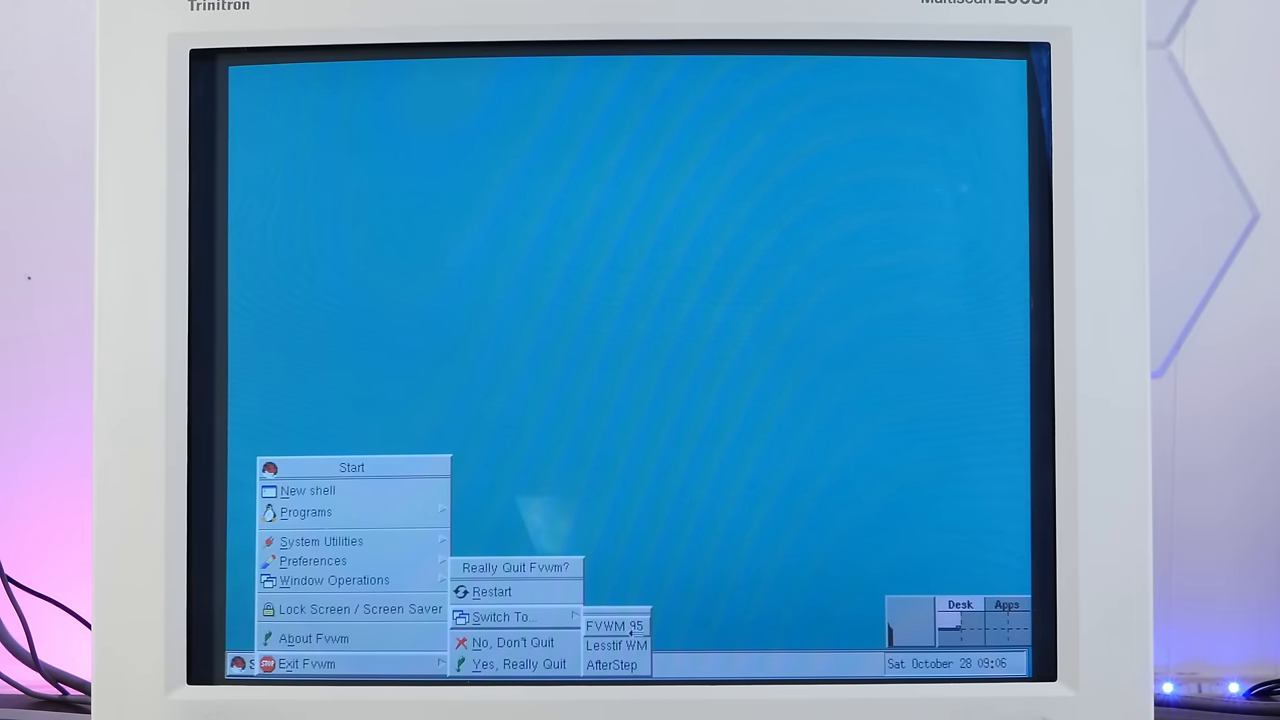
pyautogui.moveTo(616, 645)
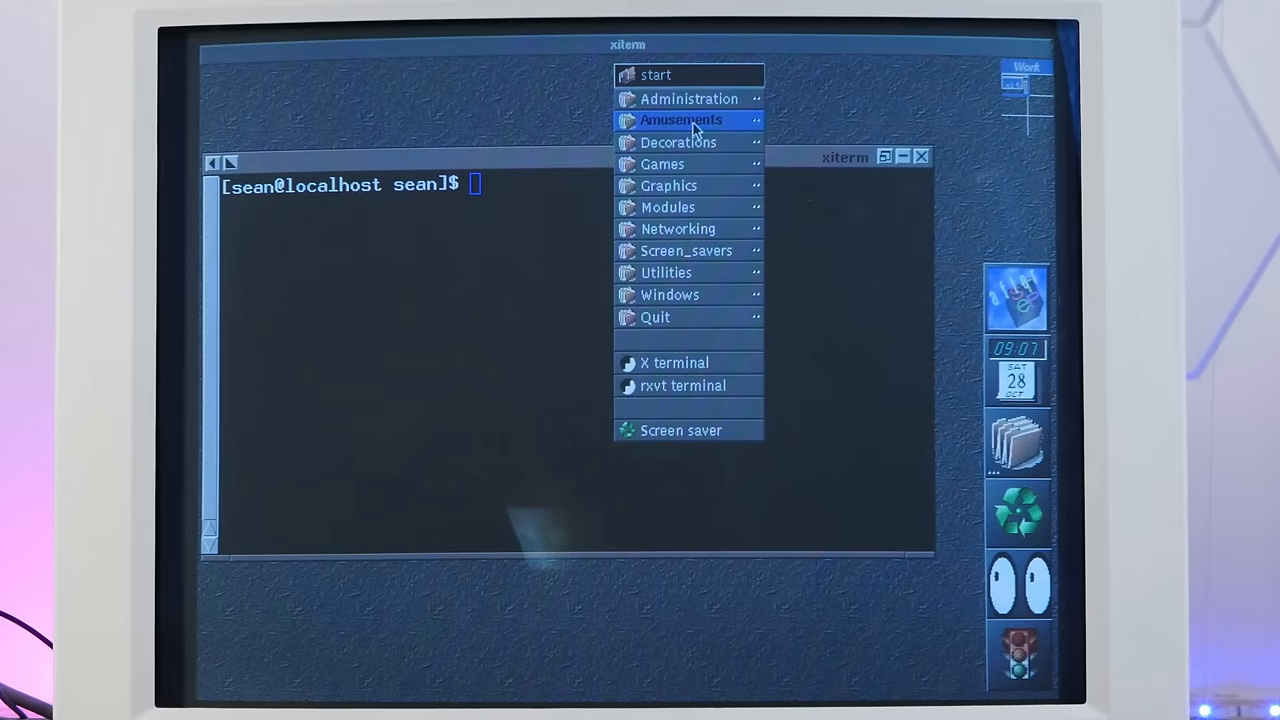
pyautogui.moveTo(685, 98)
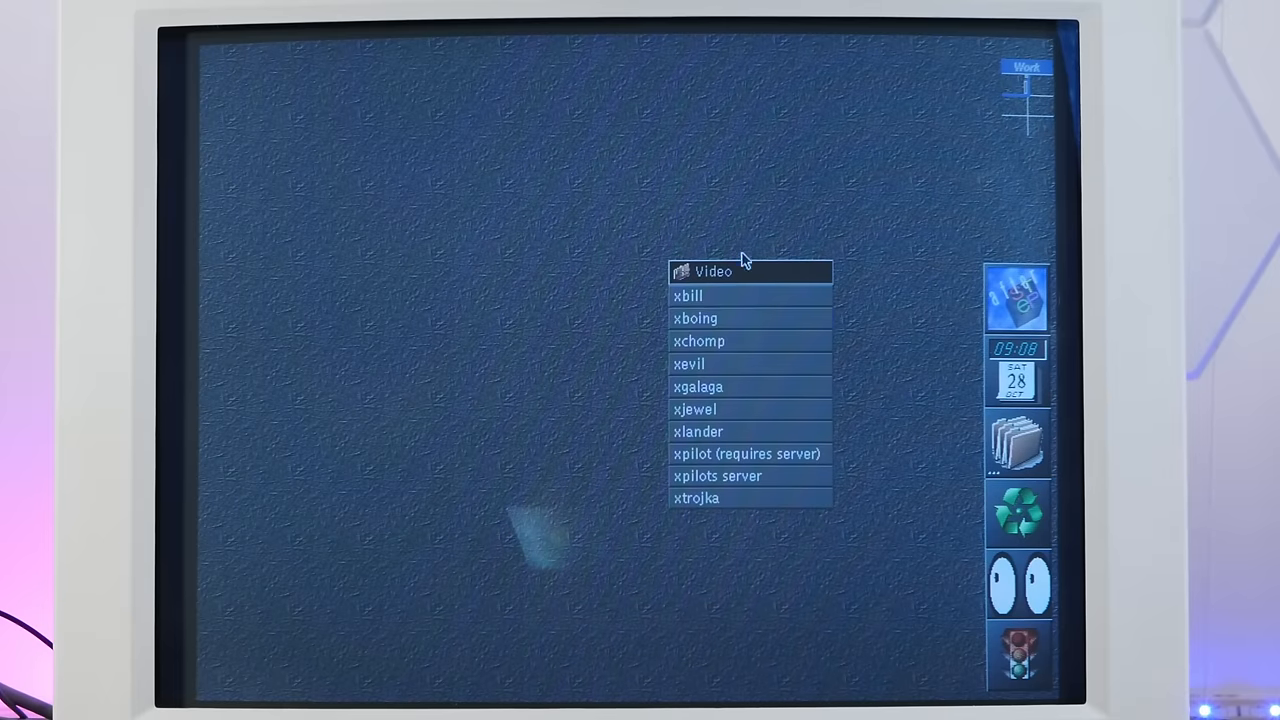
# - Launch xgalaga from Games > Video, then close the XGalaga window
pyautogui.click(695, 318)
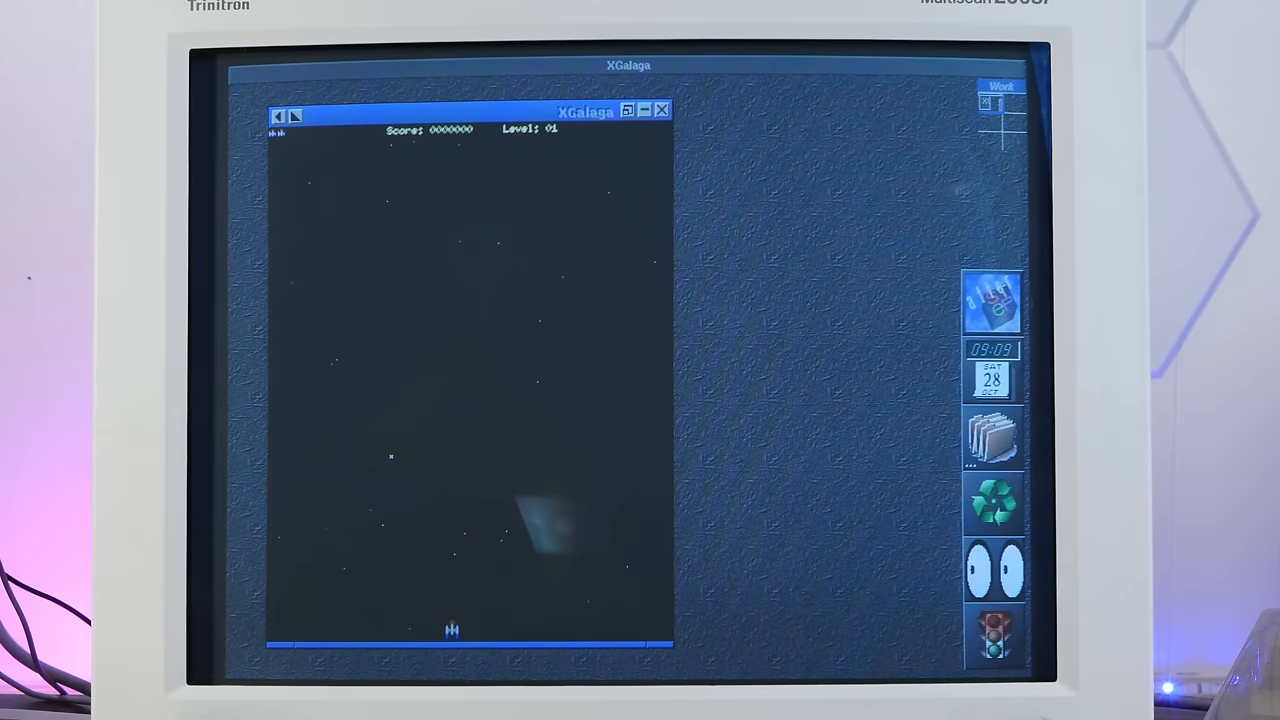
pyautogui.click(661, 110)
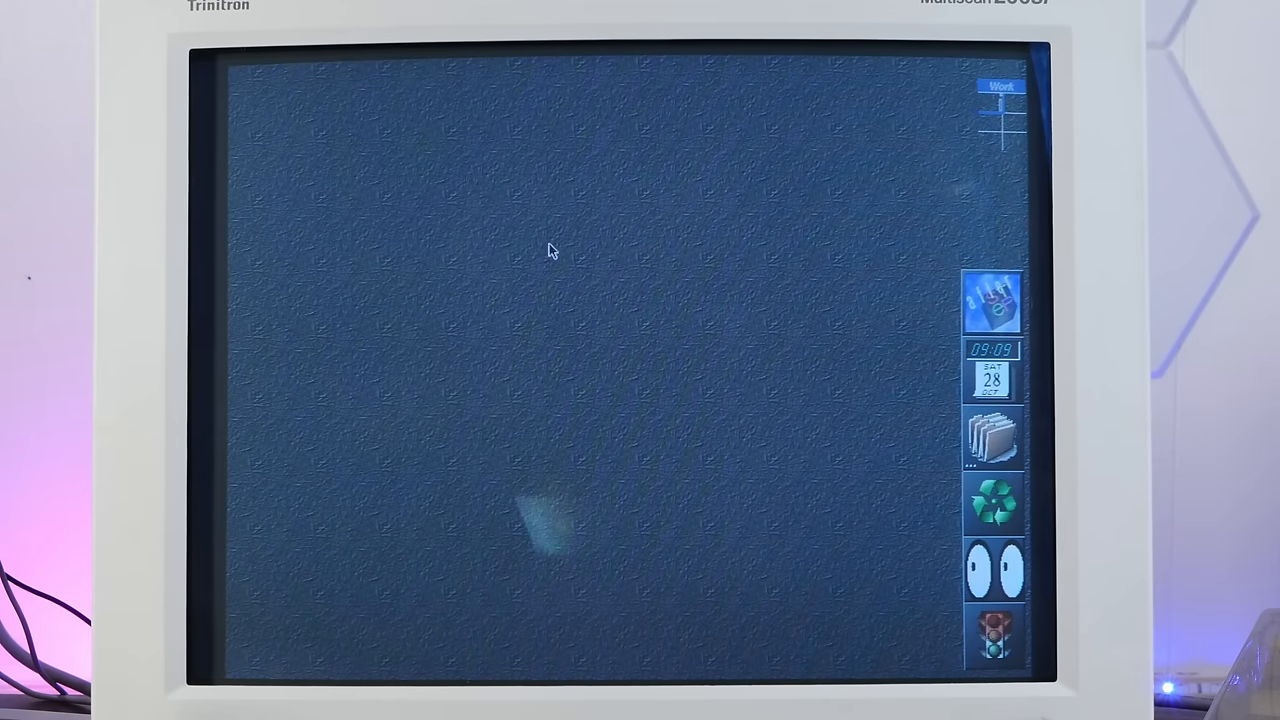
# - Open the desktop menu, move the nxterm window up-left, and apply look.grey
pyautogui.rightClick(550, 250)
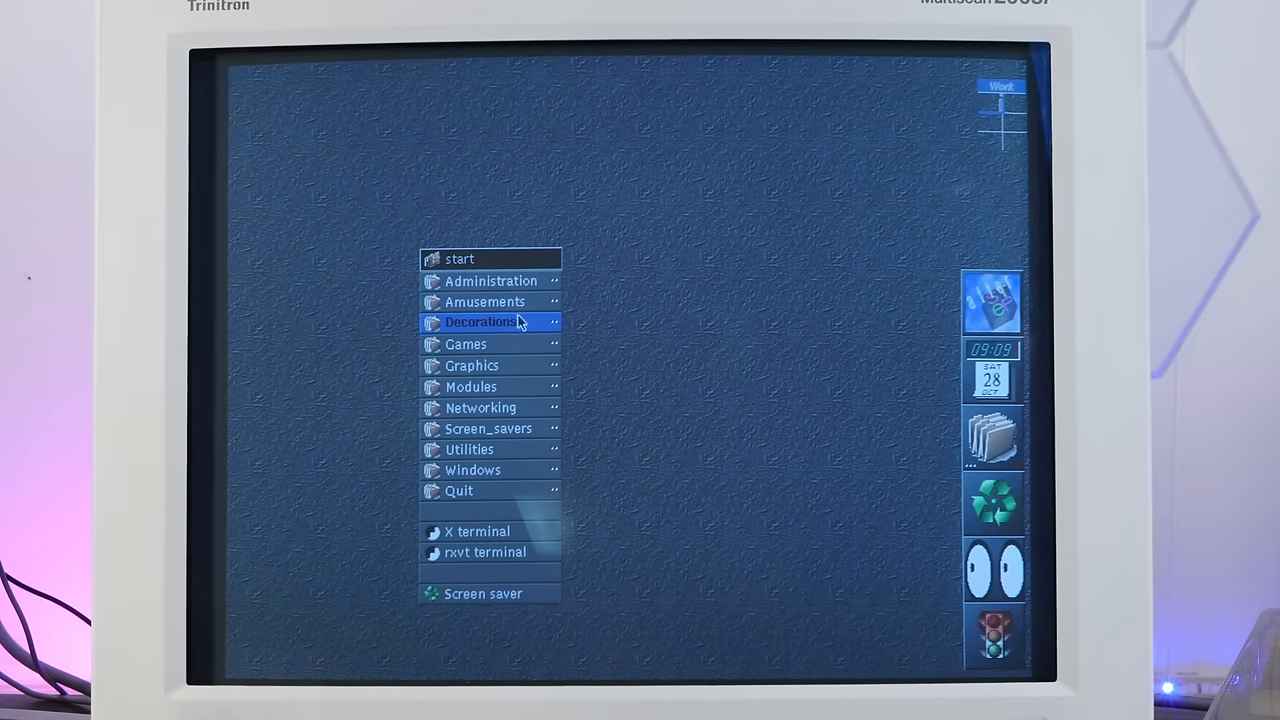
pyautogui.moveTo(485, 301)
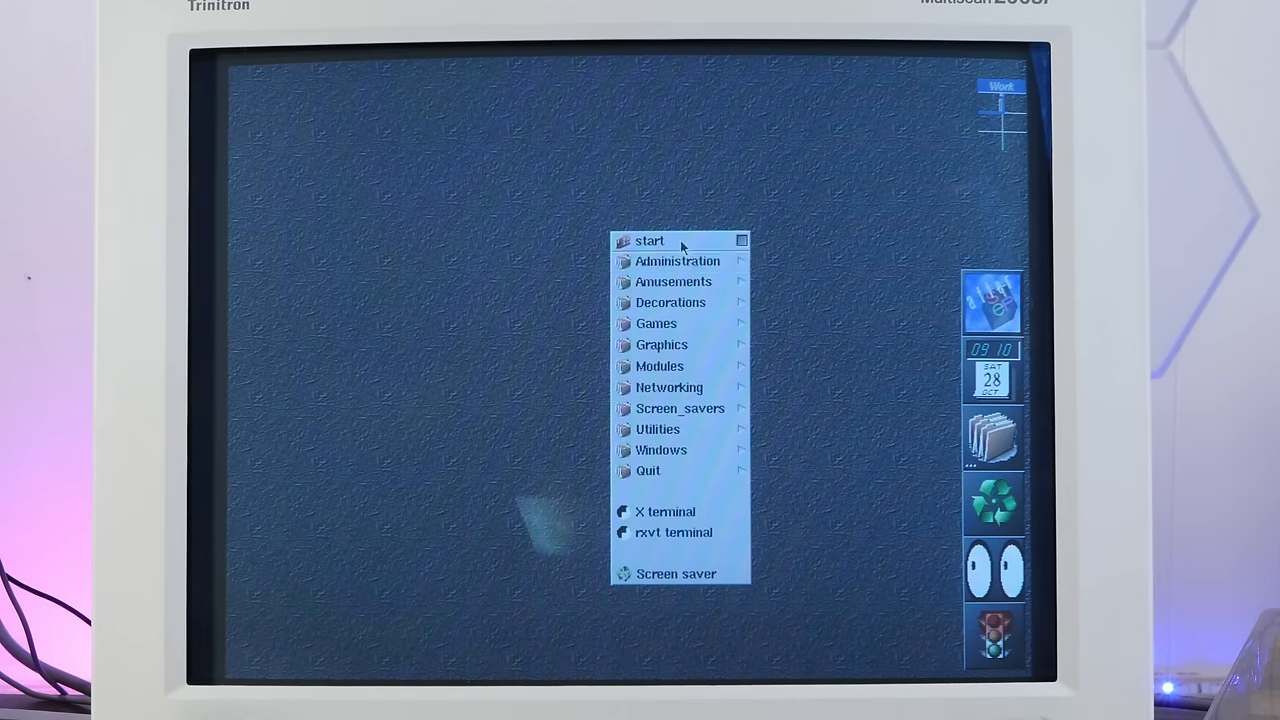
pyautogui.moveTo(673, 281)
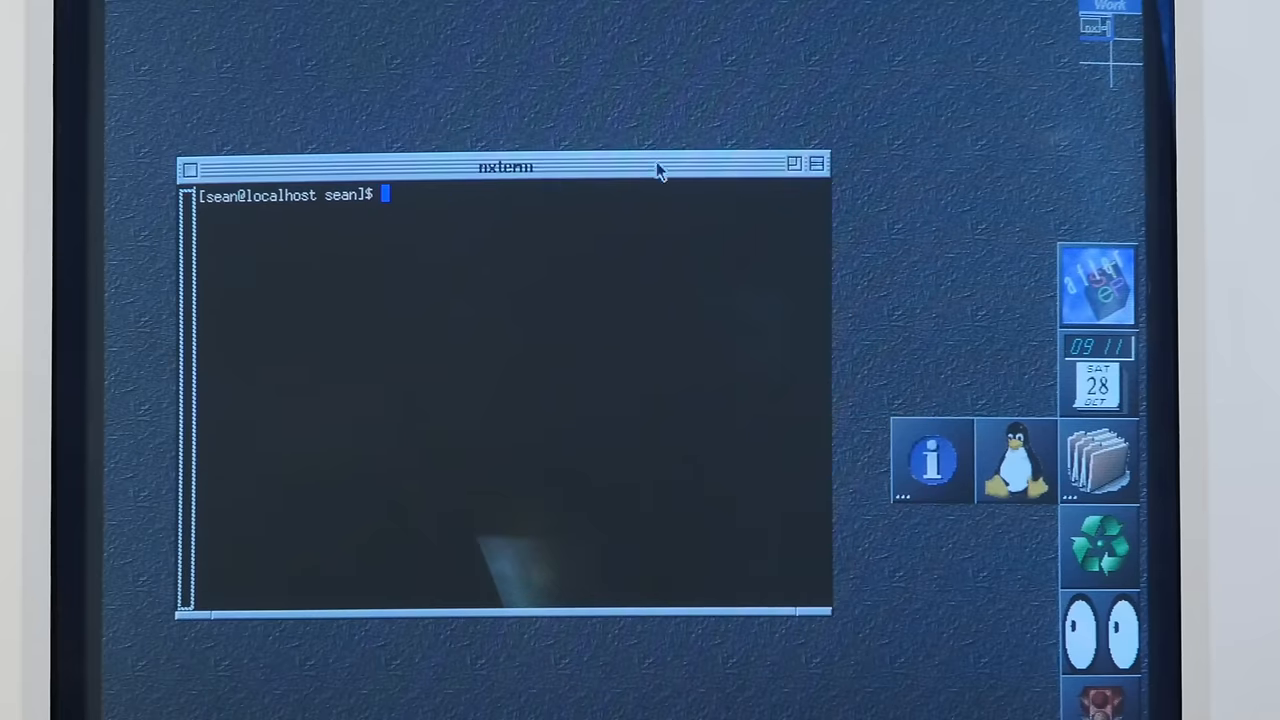
pyautogui.moveTo(655, 167); pyautogui.dragTo(640, 124)
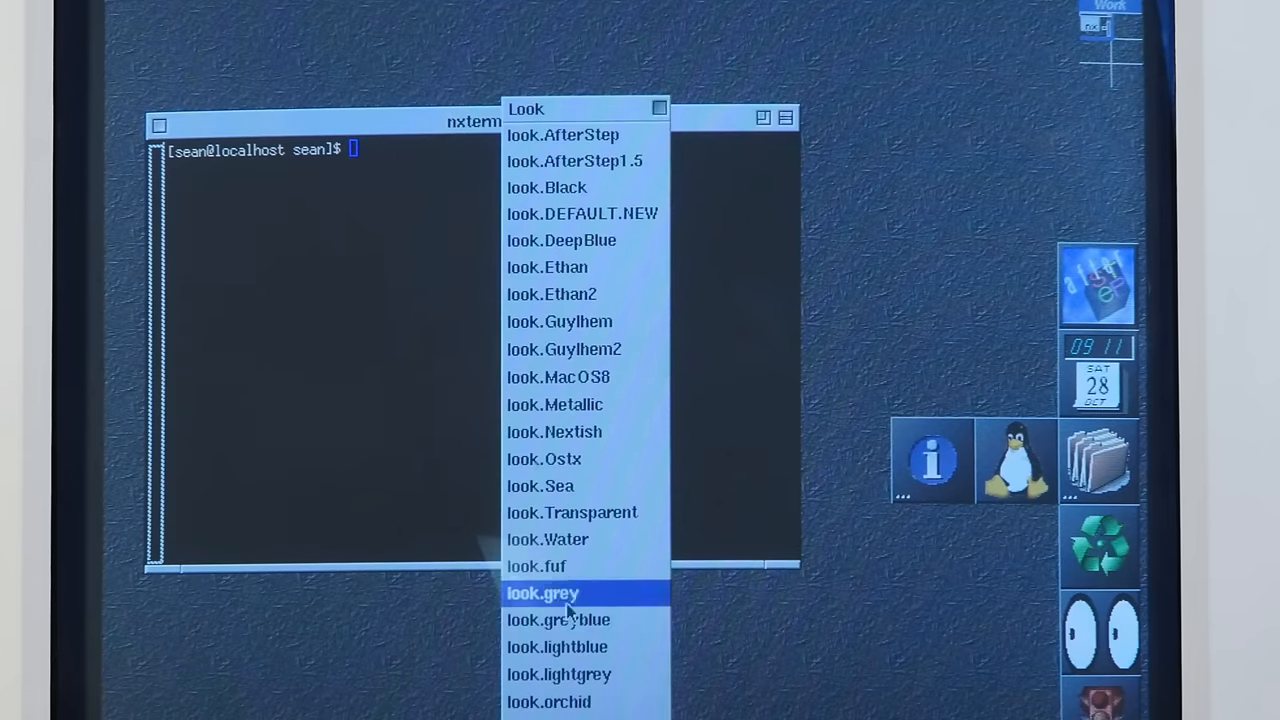
pyautogui.click(542, 592)
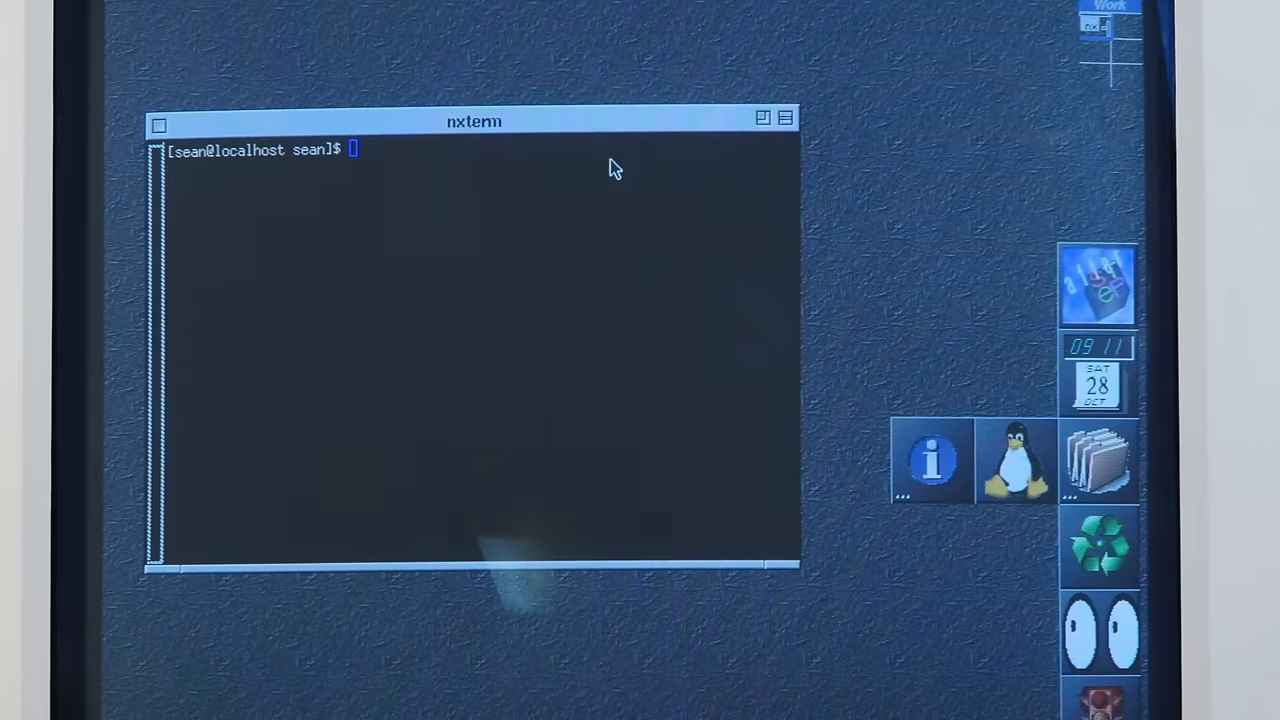
# - Right-click the desktop to view the start menu in the grey look
pyautogui.rightClick(610, 55)
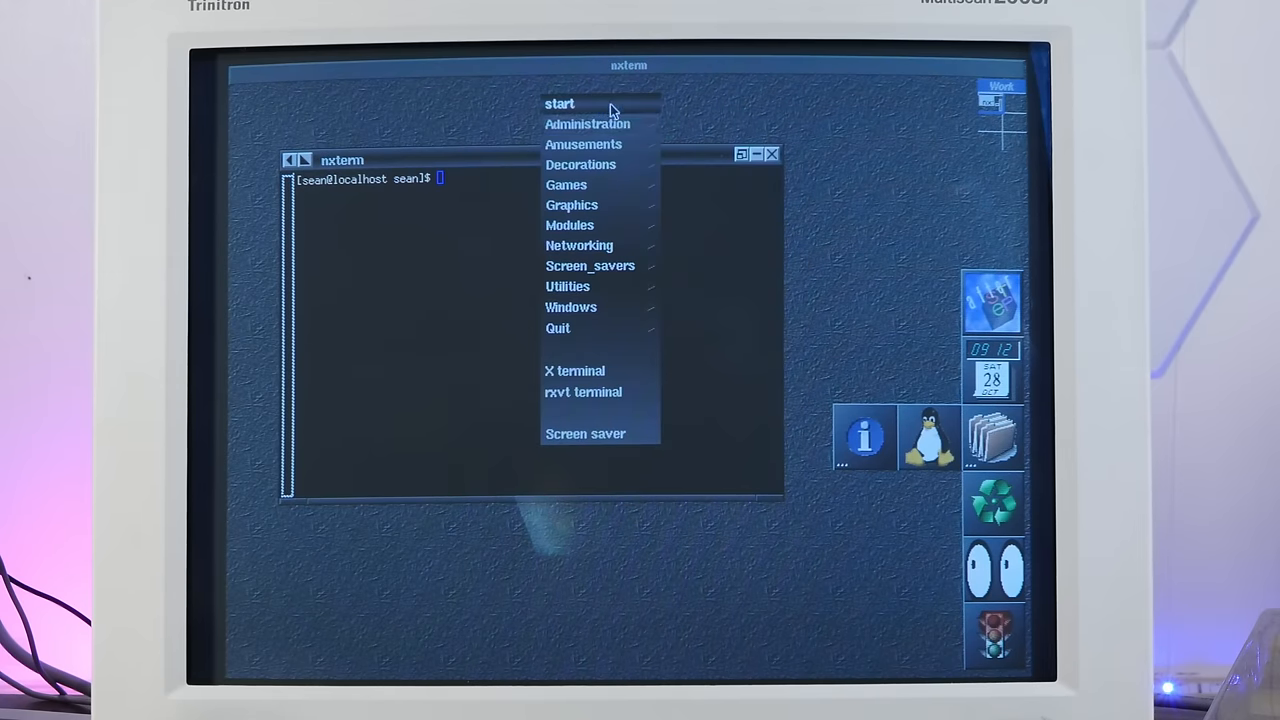
pyautogui.moveTo(855, 250)
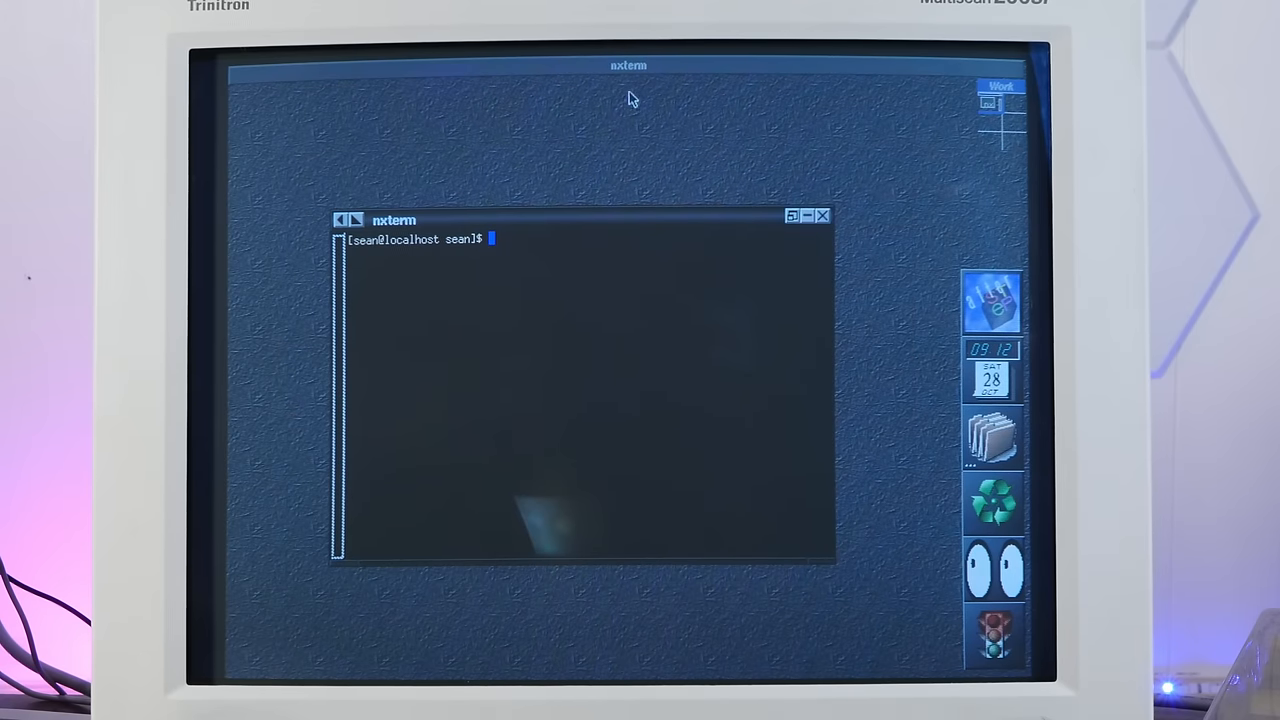
pyautogui.moveTo(420, 185)
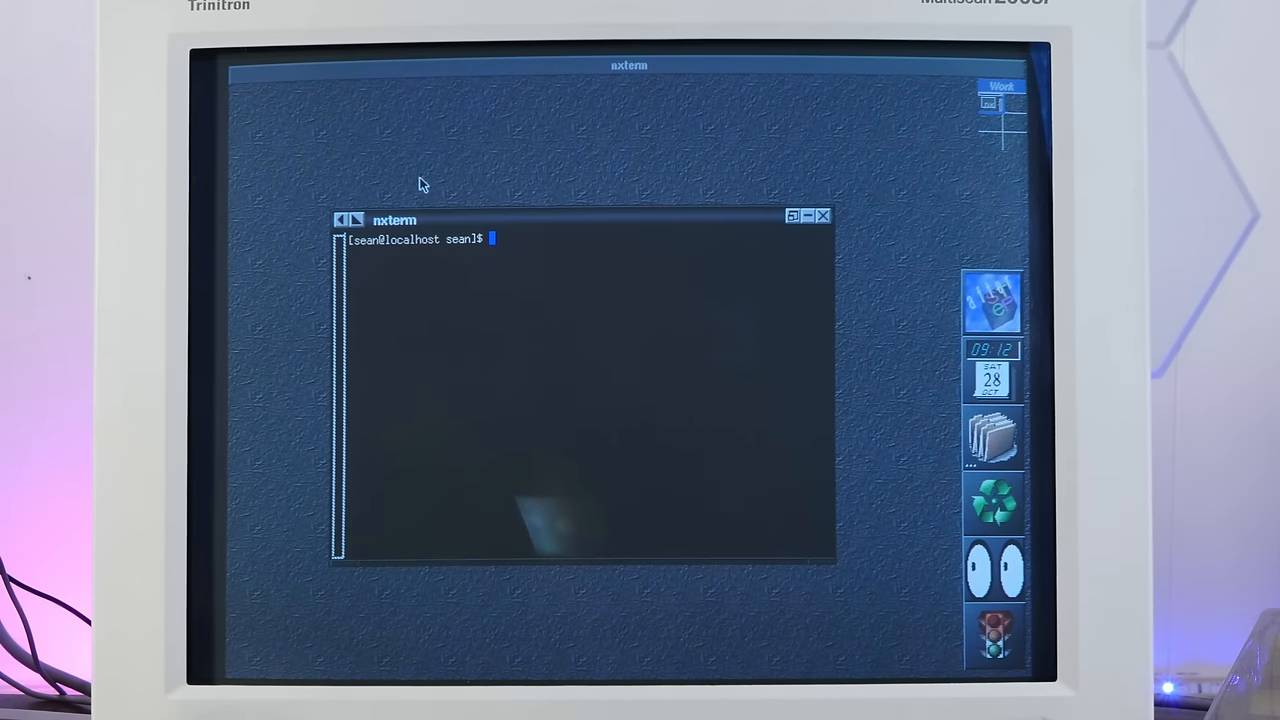